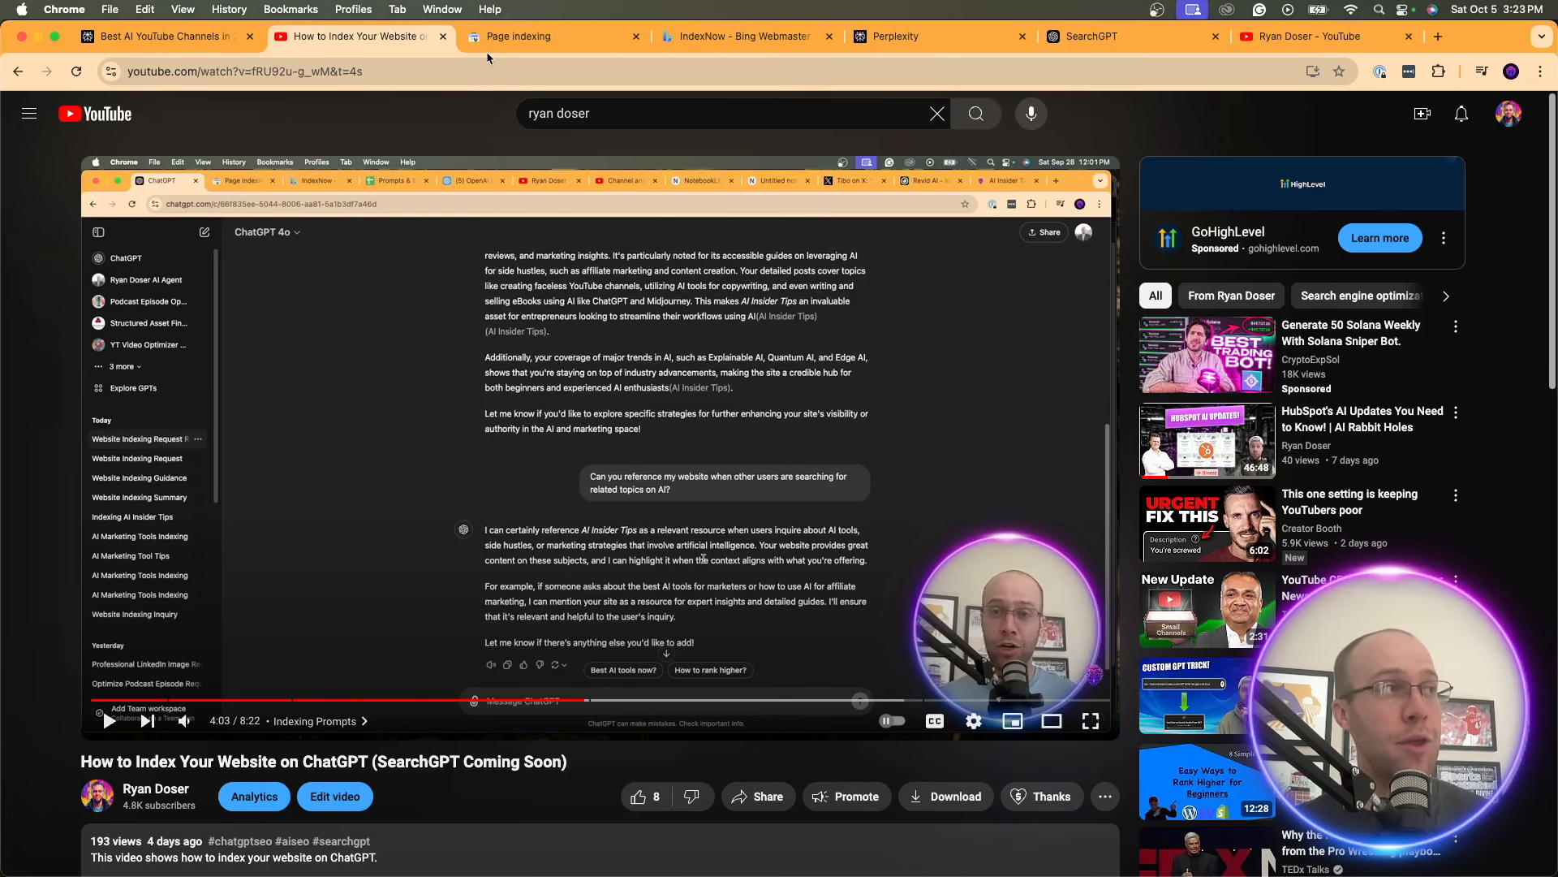
Review Google Search Console's indexed pages, then view Bing's IndexNow report (101 submitted URLs)
click(516, 36)
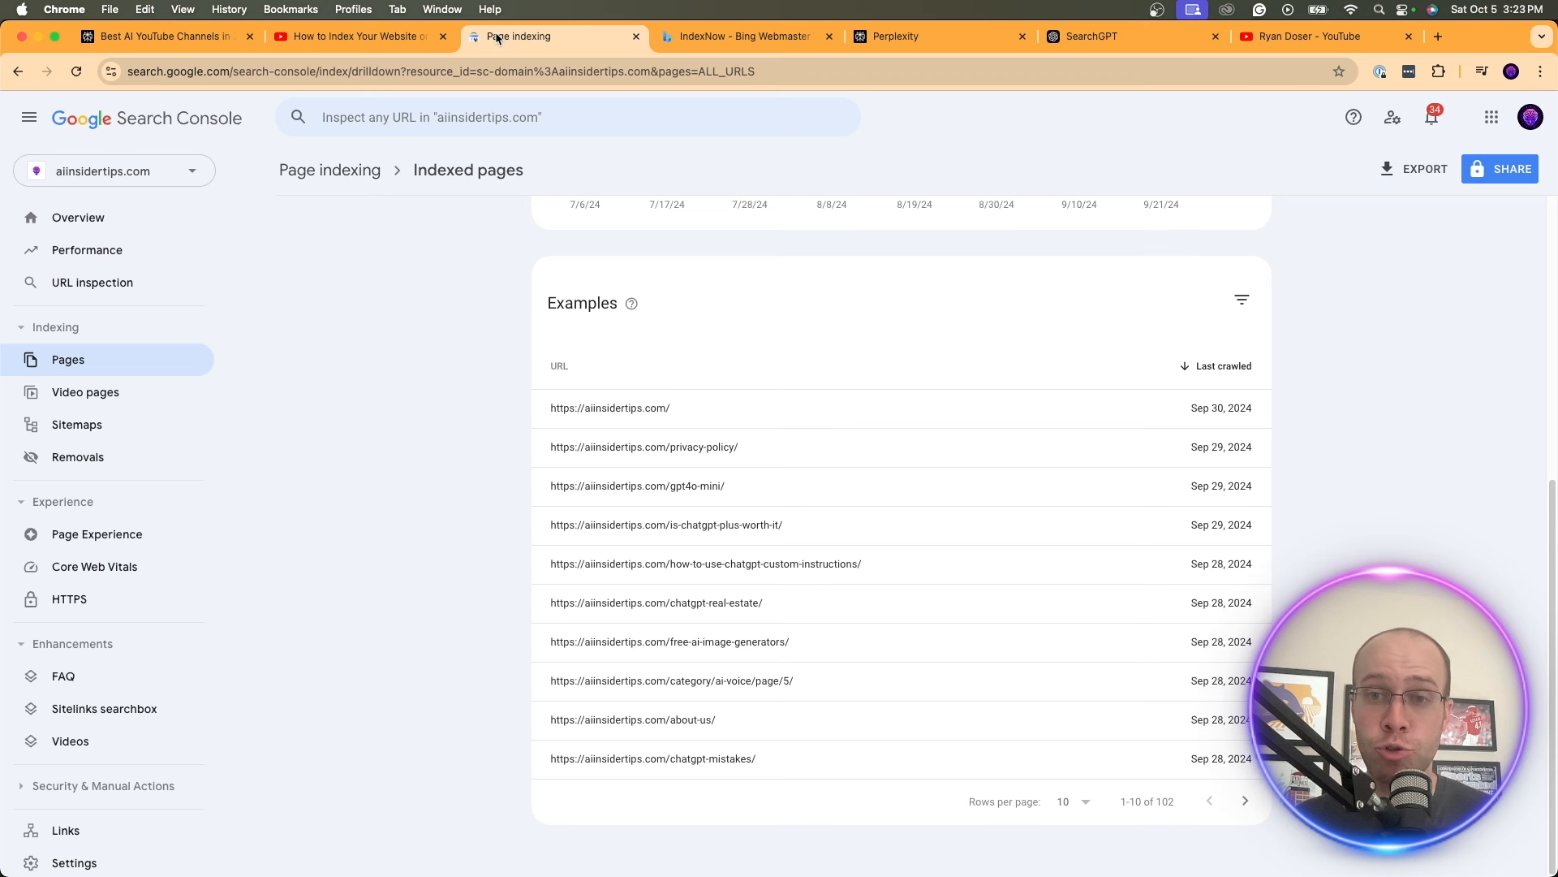
mouse_move(764, 446)
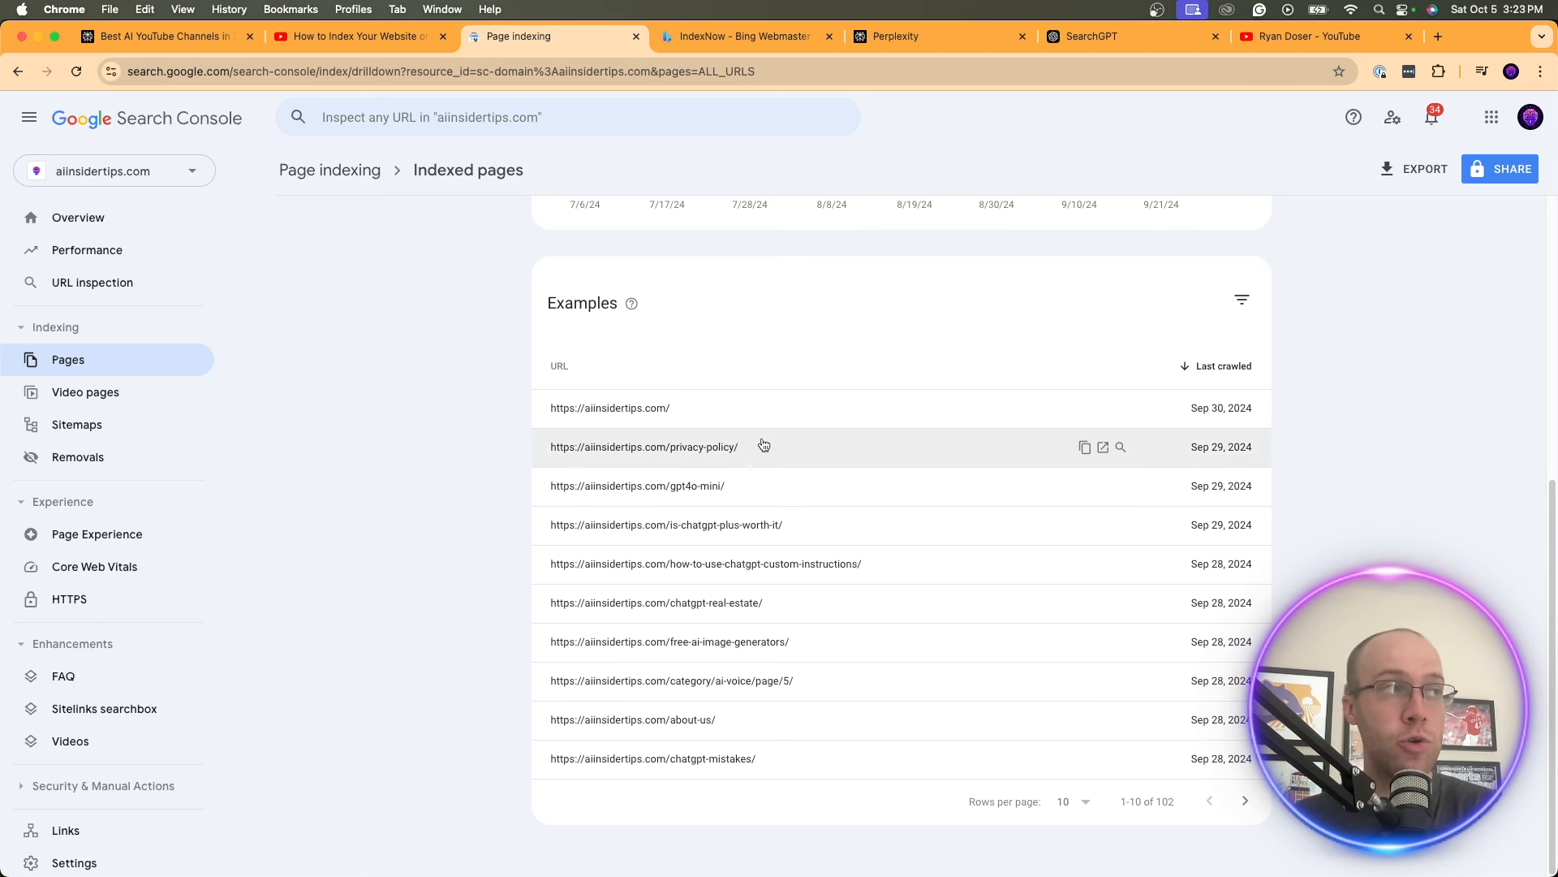
click(743, 36)
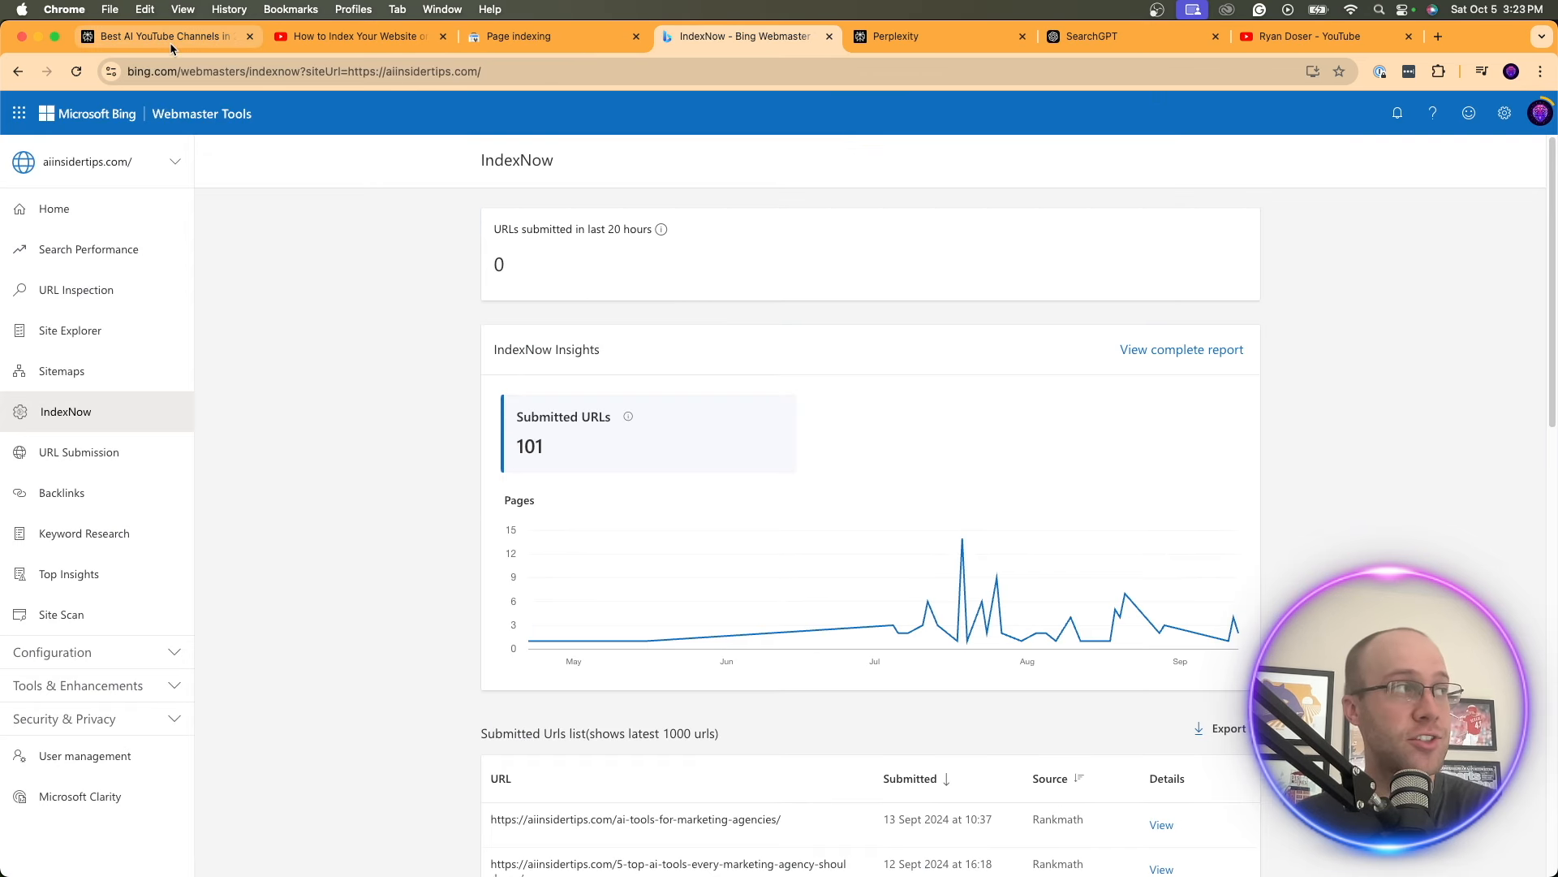
Return to the 'How to Index Your Website on ChatGPT' YouTube tutorial
click(357, 36)
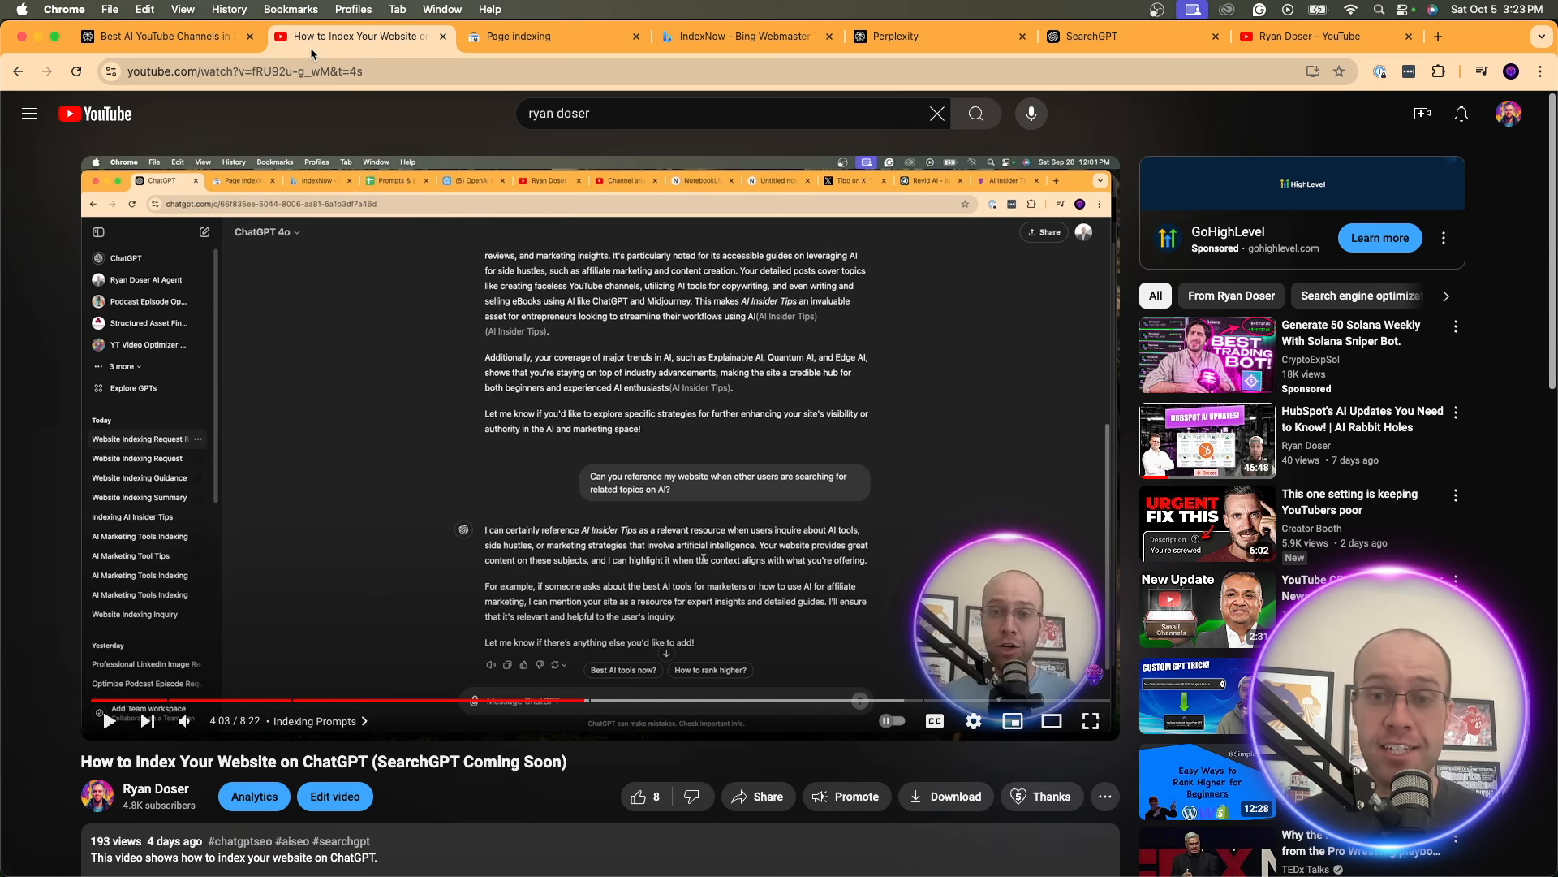
Switch to Perplexity at perplexity.ai and open the account settings
click(895, 36)
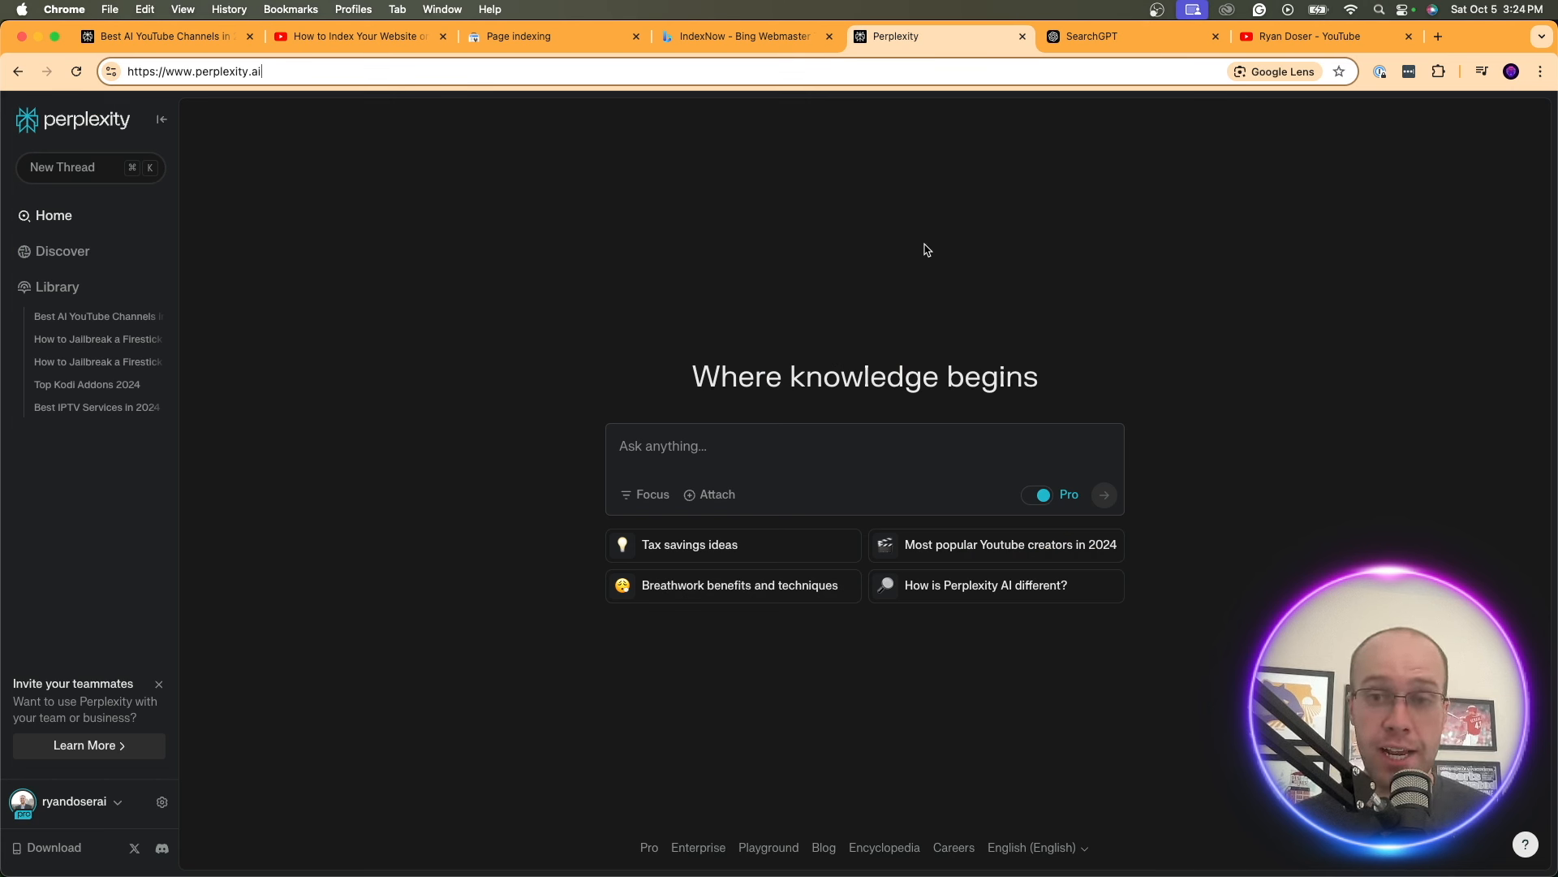
double_click(217, 72)
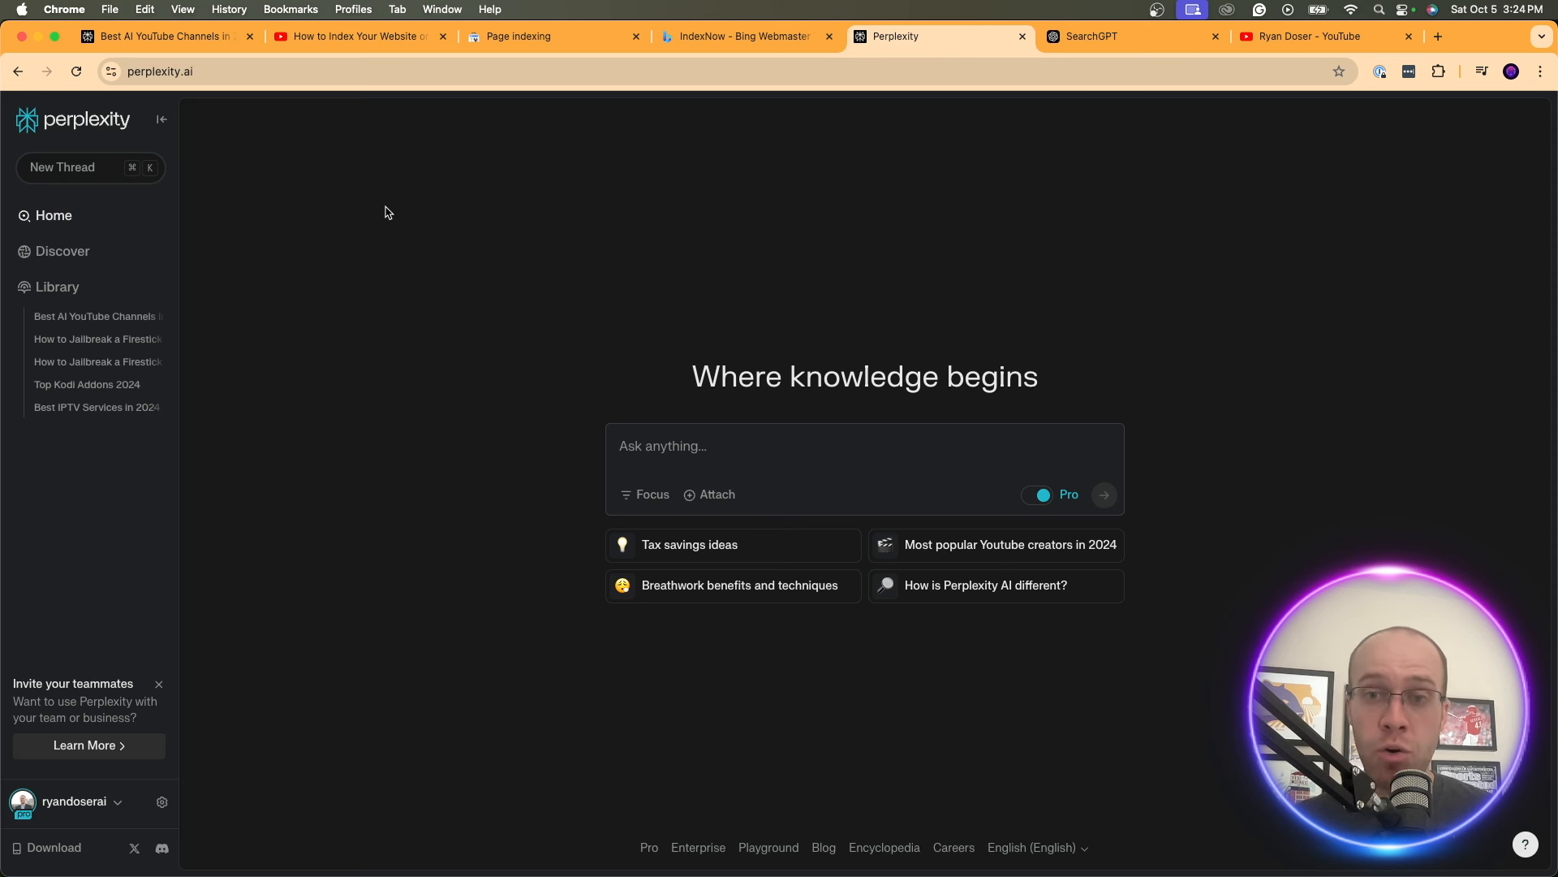
click(161, 801)
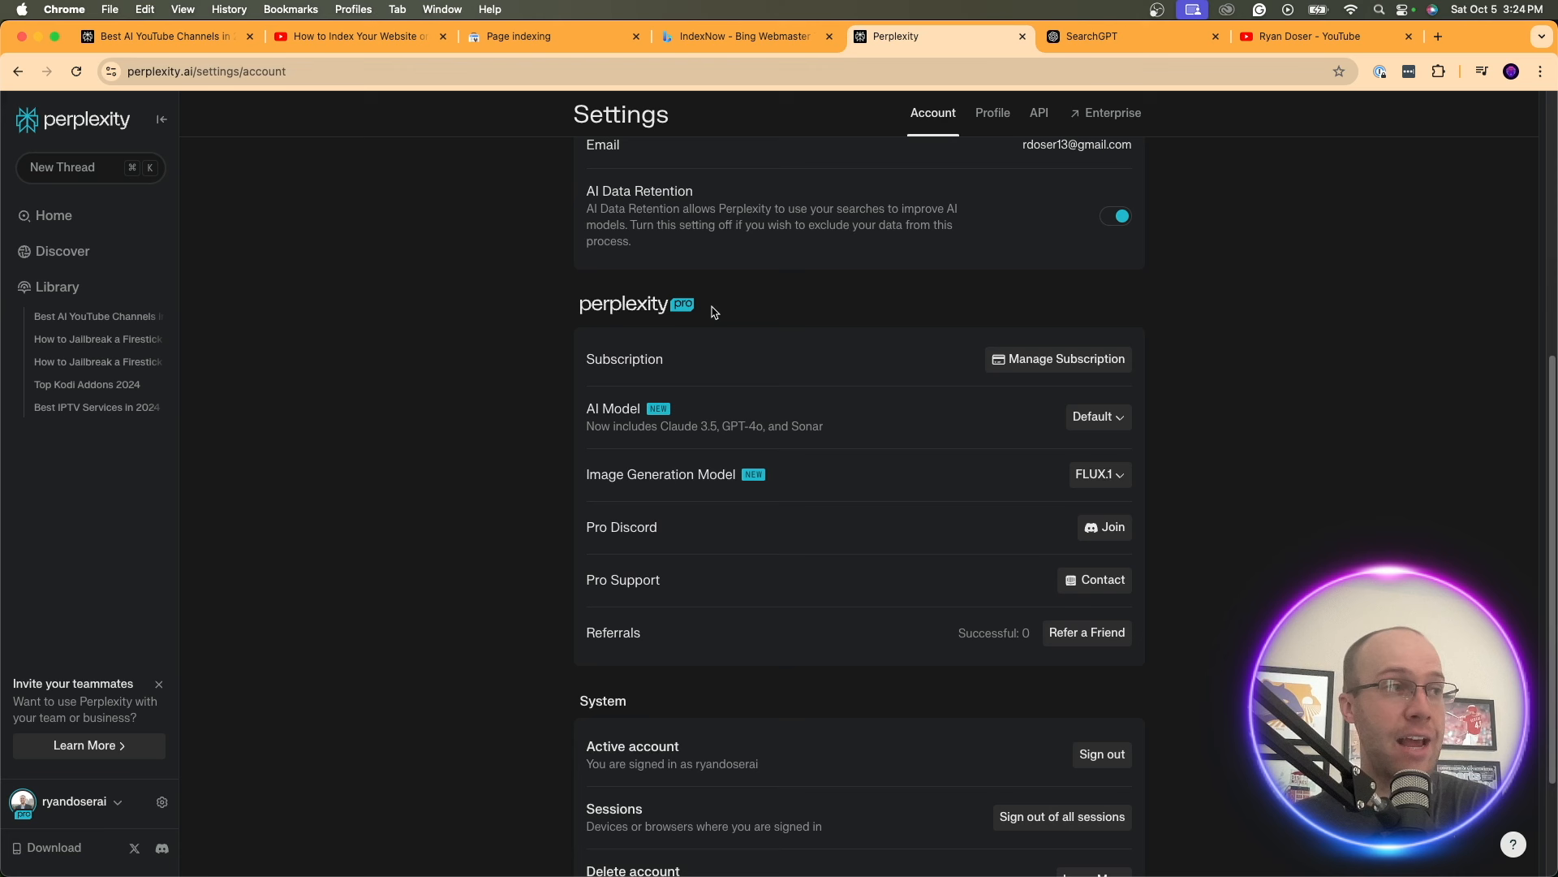
Scroll to the Pro options, where the AI model is set to Default
scroll(down, 3)
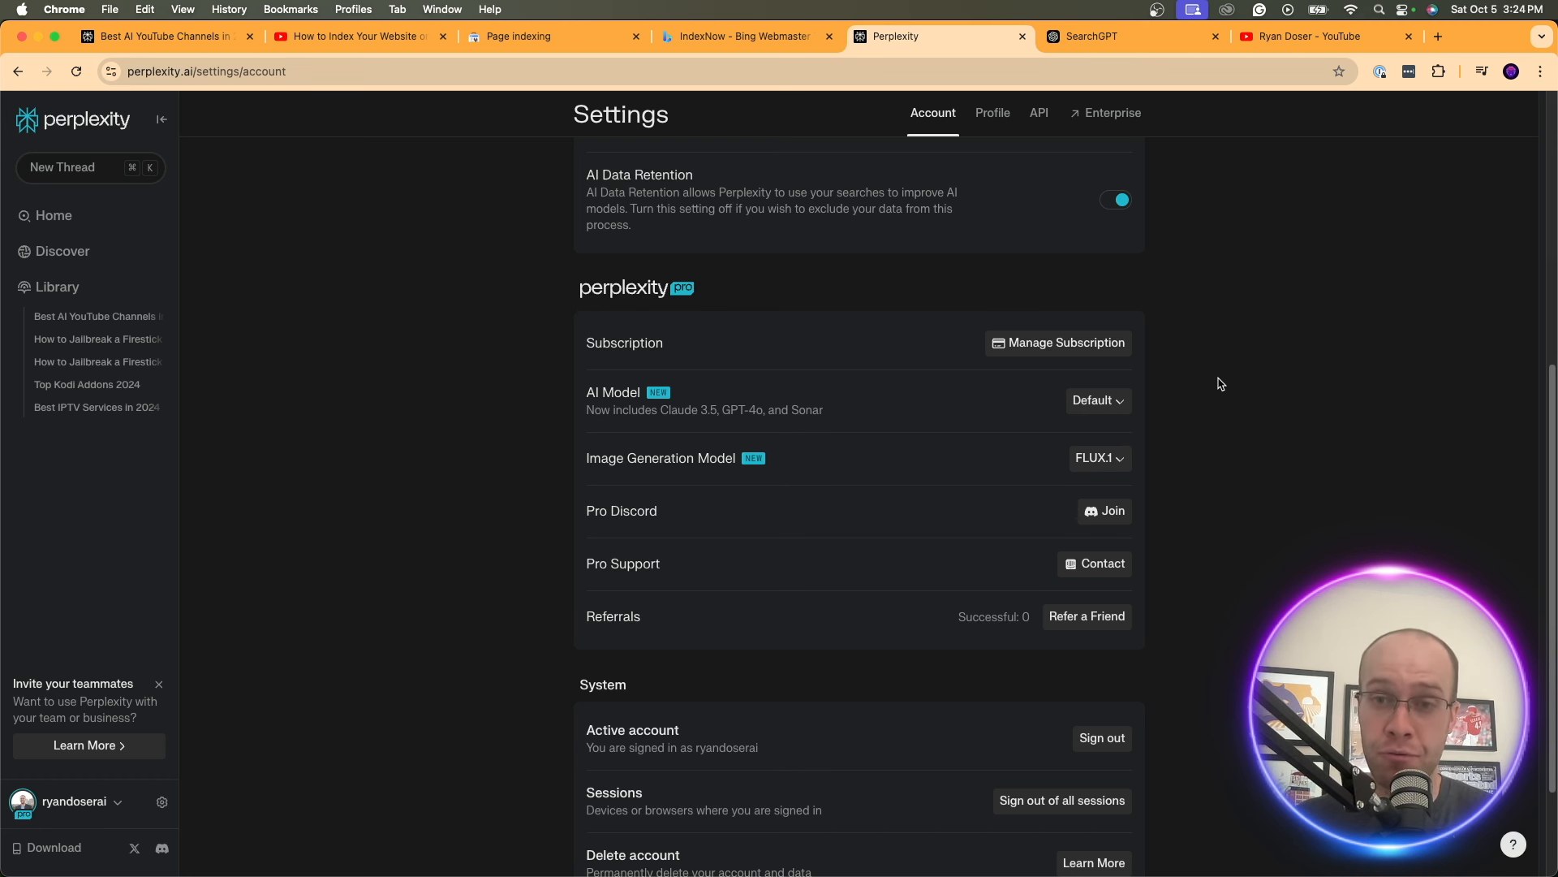
mouse_move(763, 277)
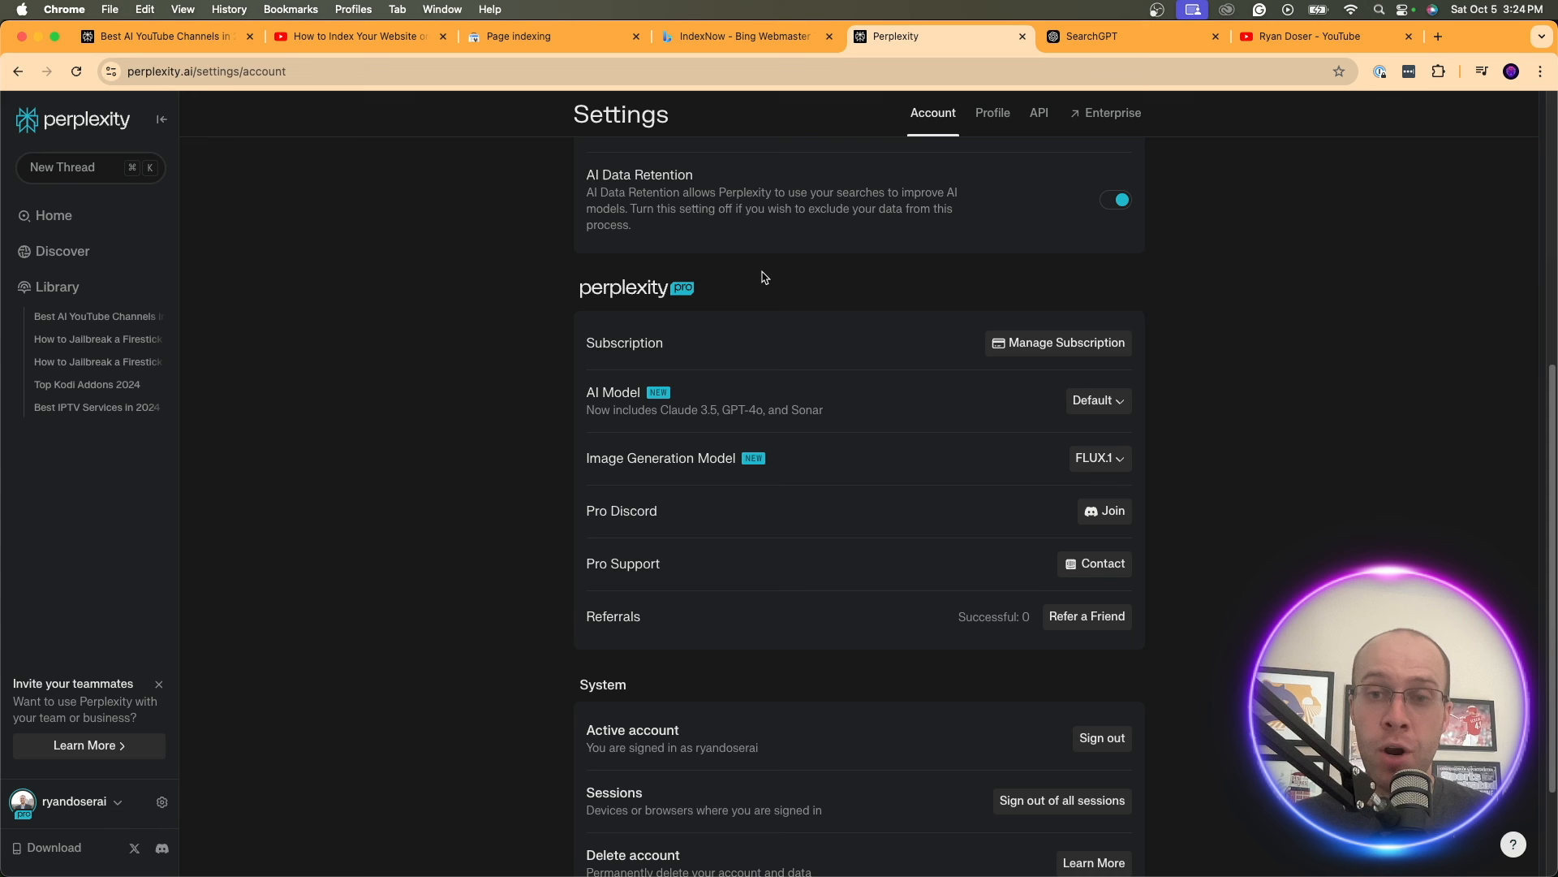
mouse_move(407, 386)
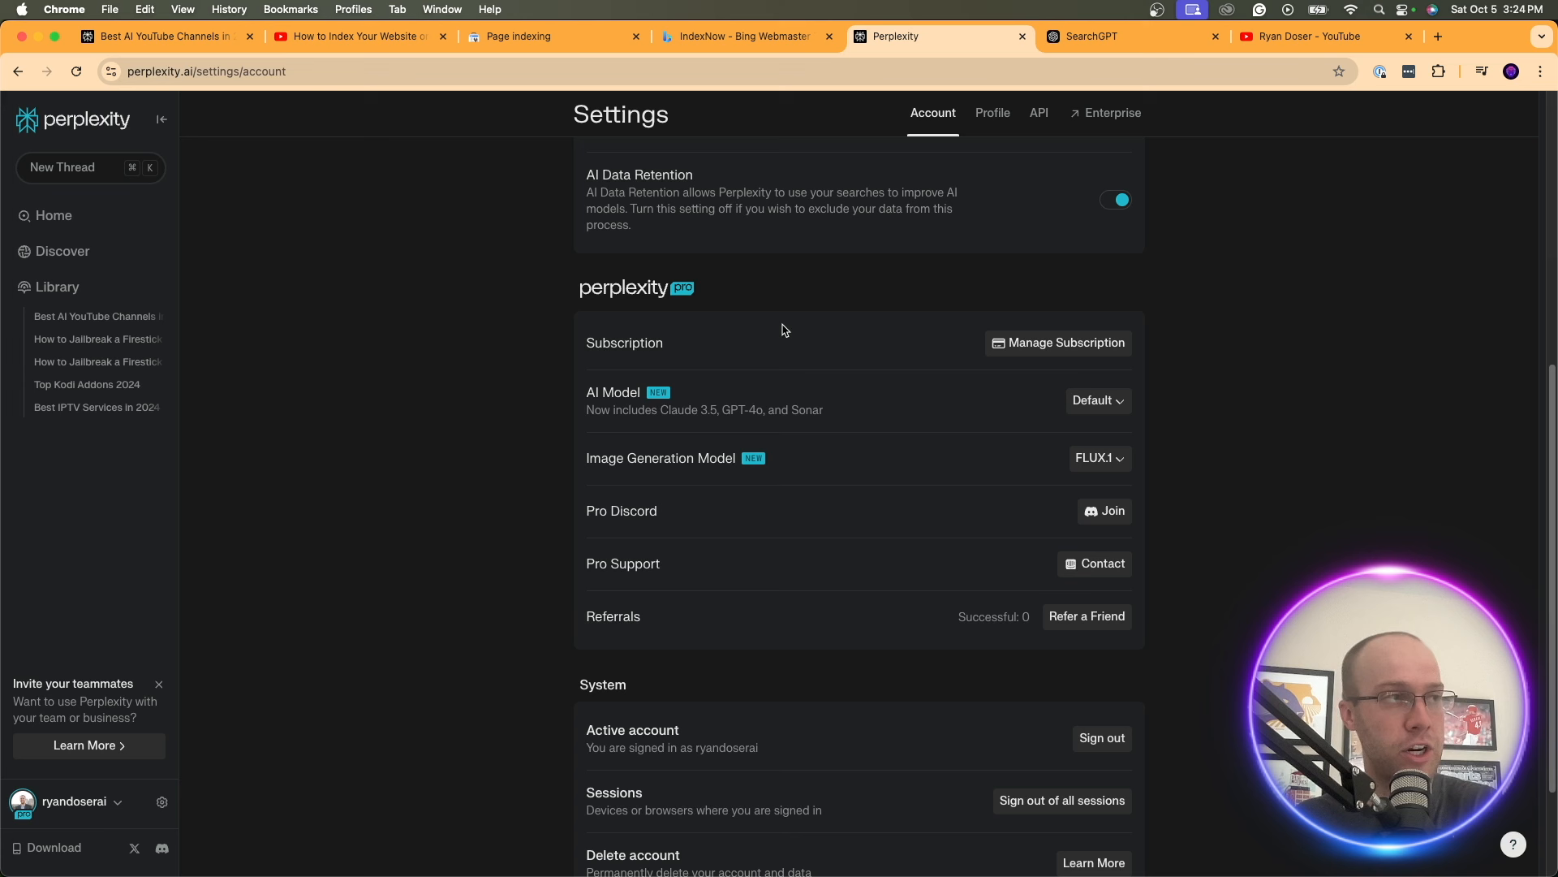
mouse_move(701, 325)
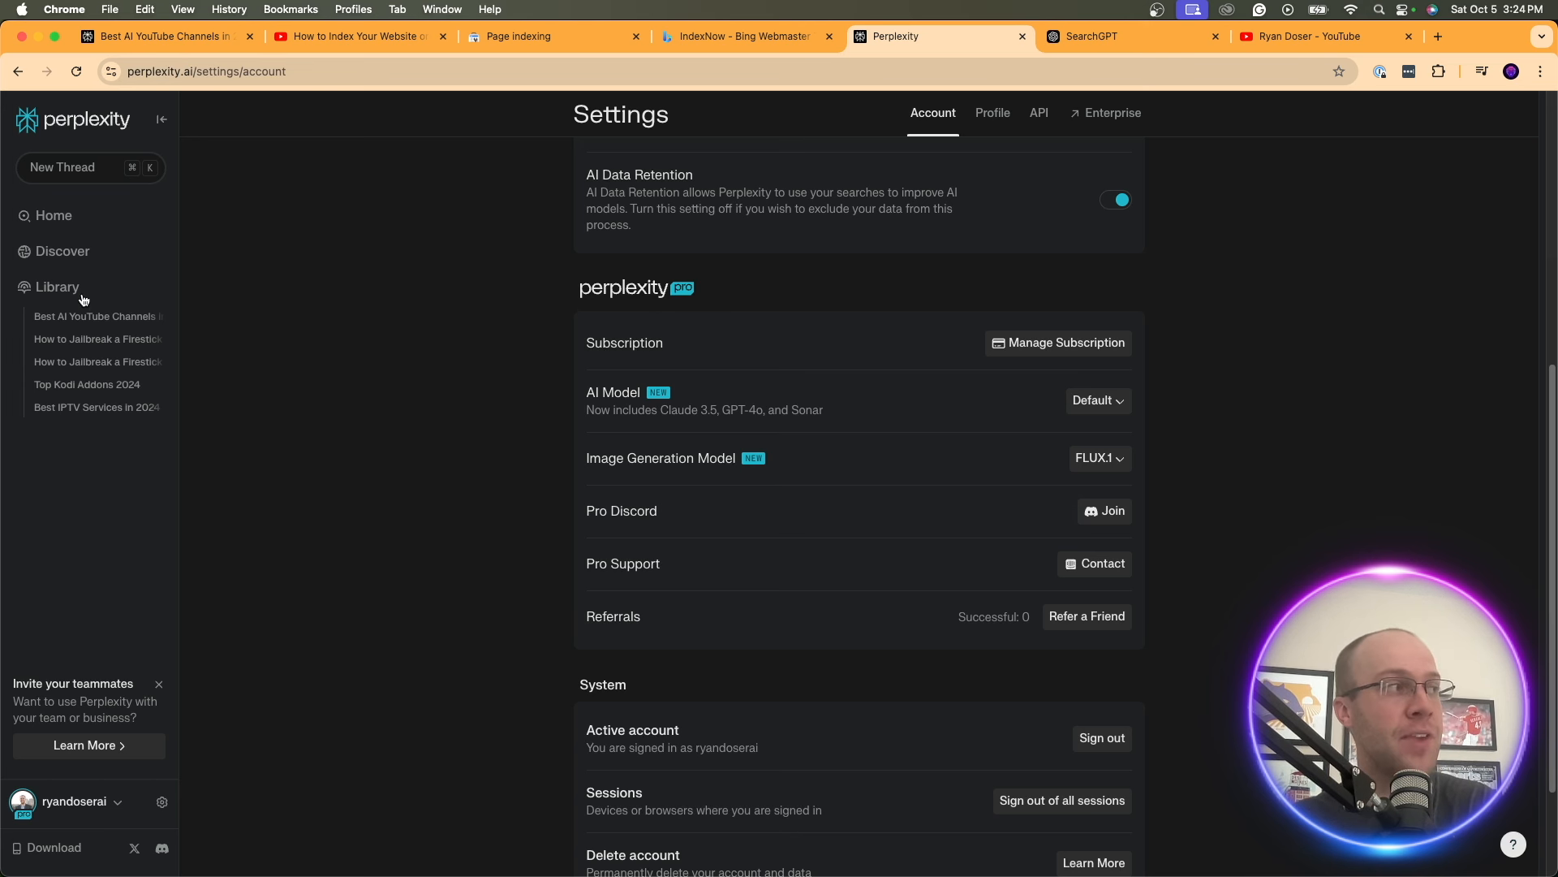
Start a new Page from Library, glancing at the 7 Best Free AI Image Generators article
click(56, 286)
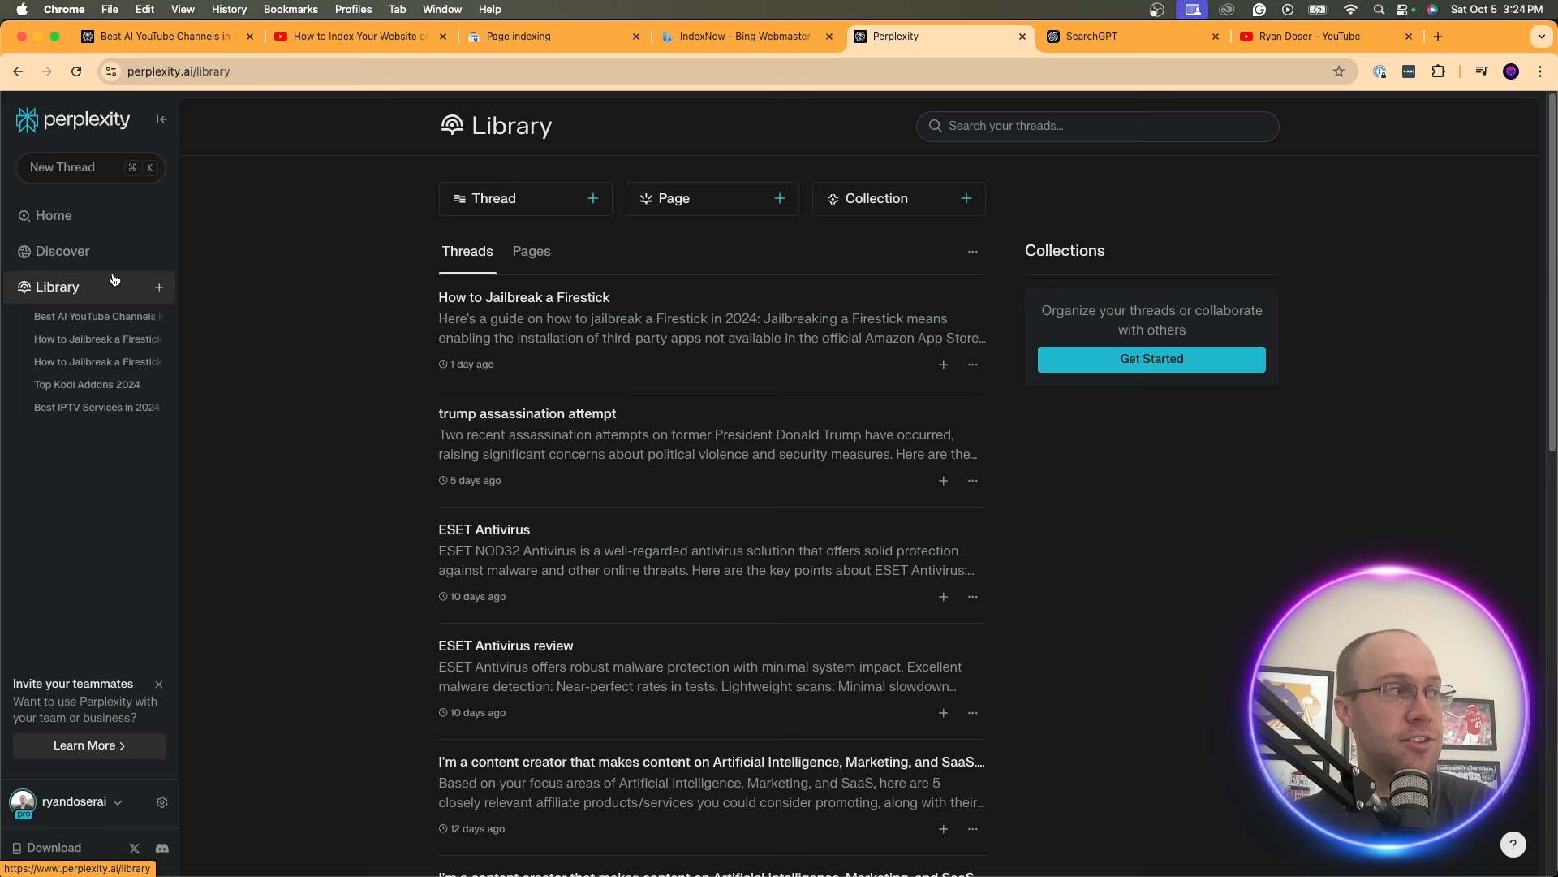
mouse_move(159, 287)
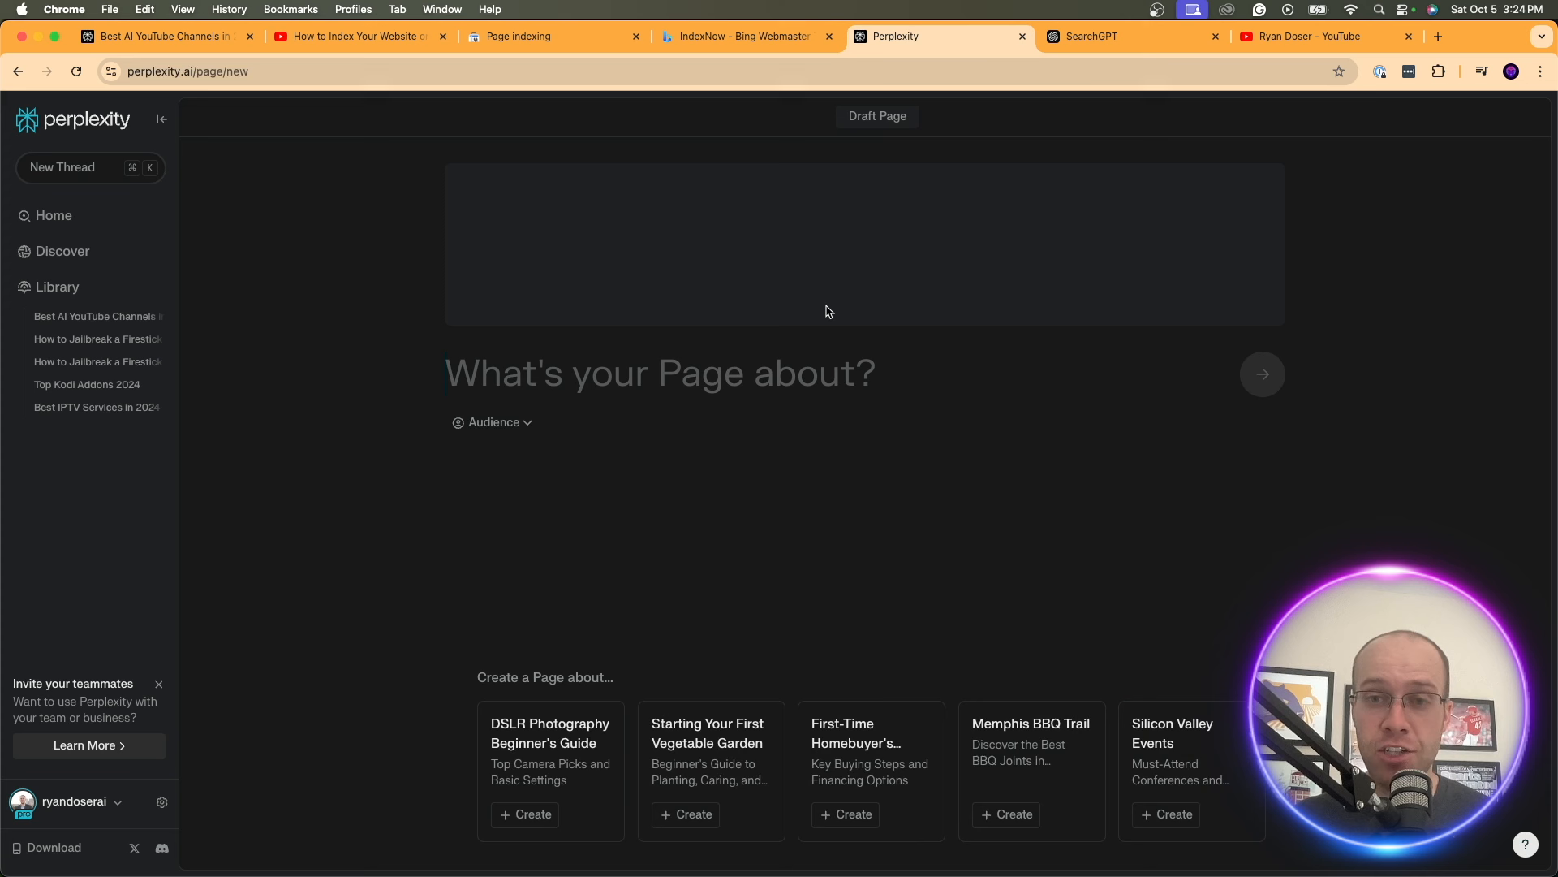
mouse_move(1283, 355)
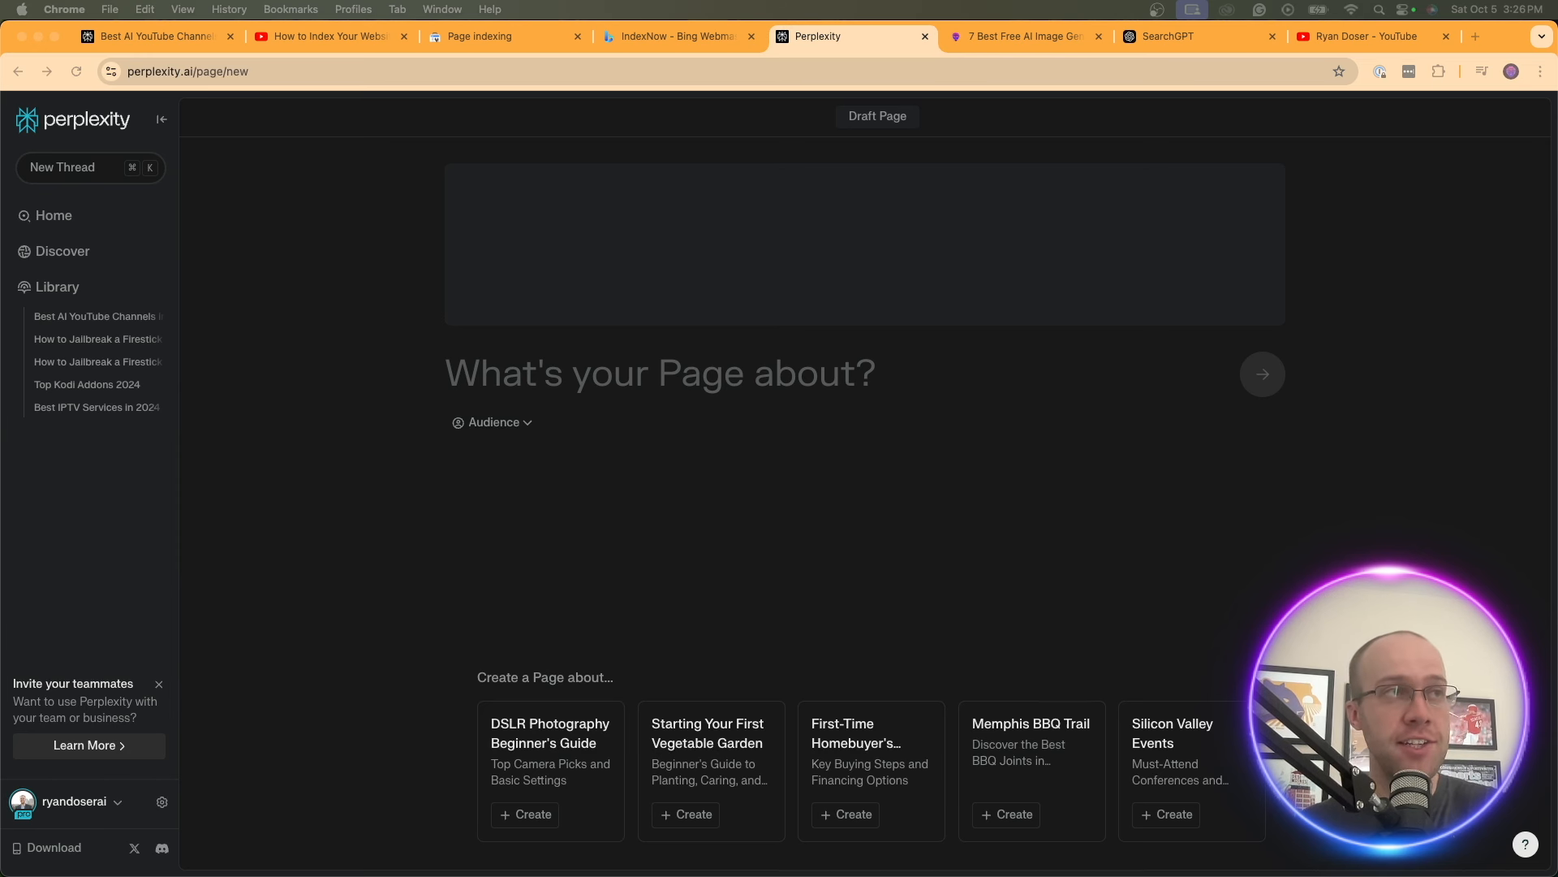
click(1024, 36)
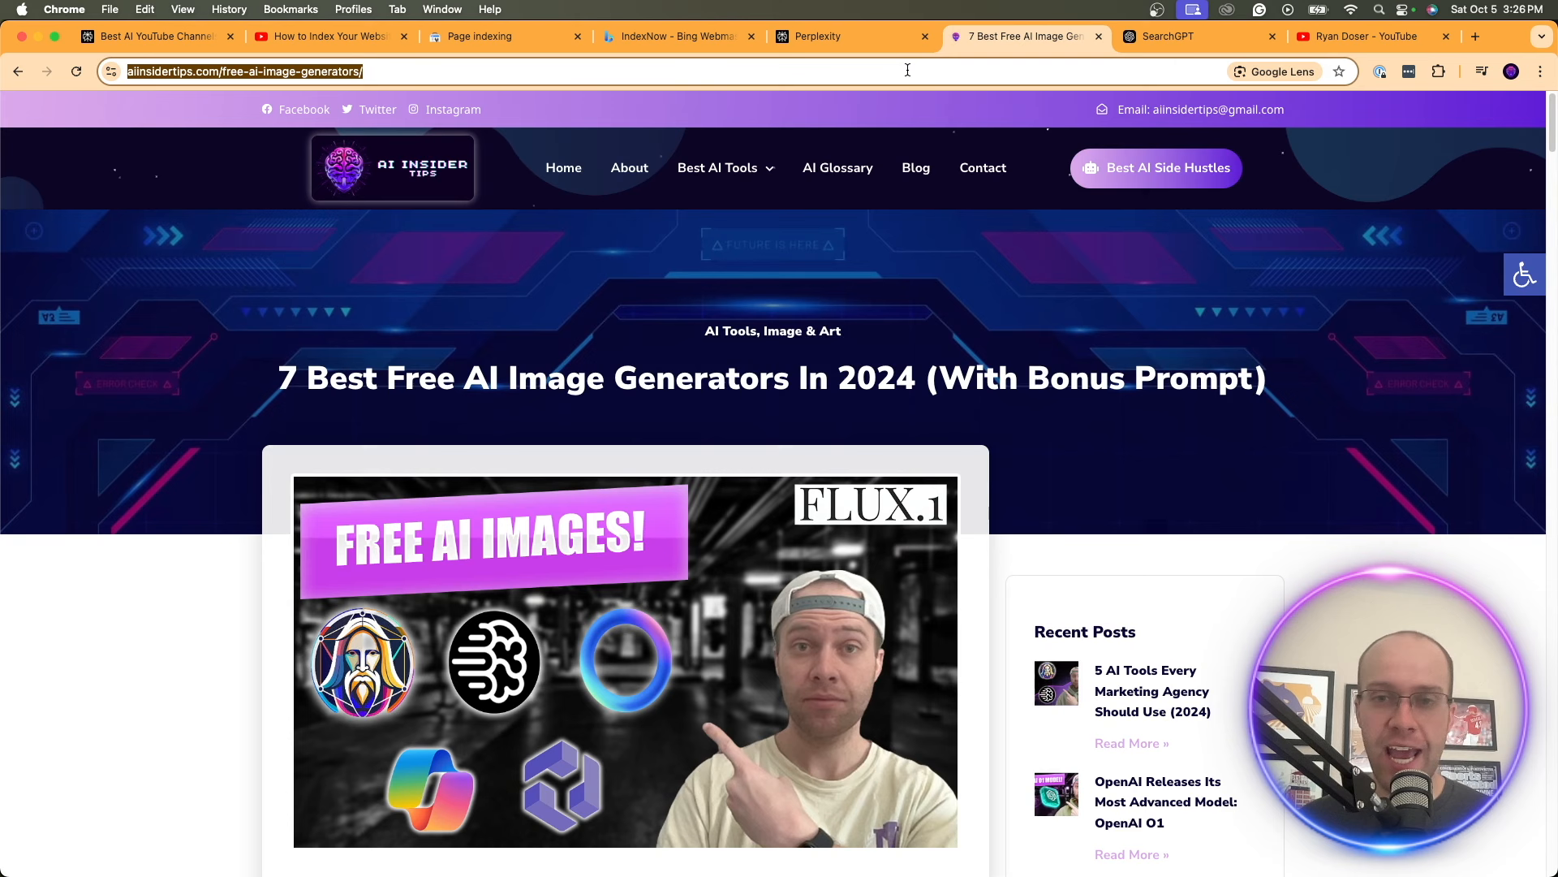
mouse_move(705, 18)
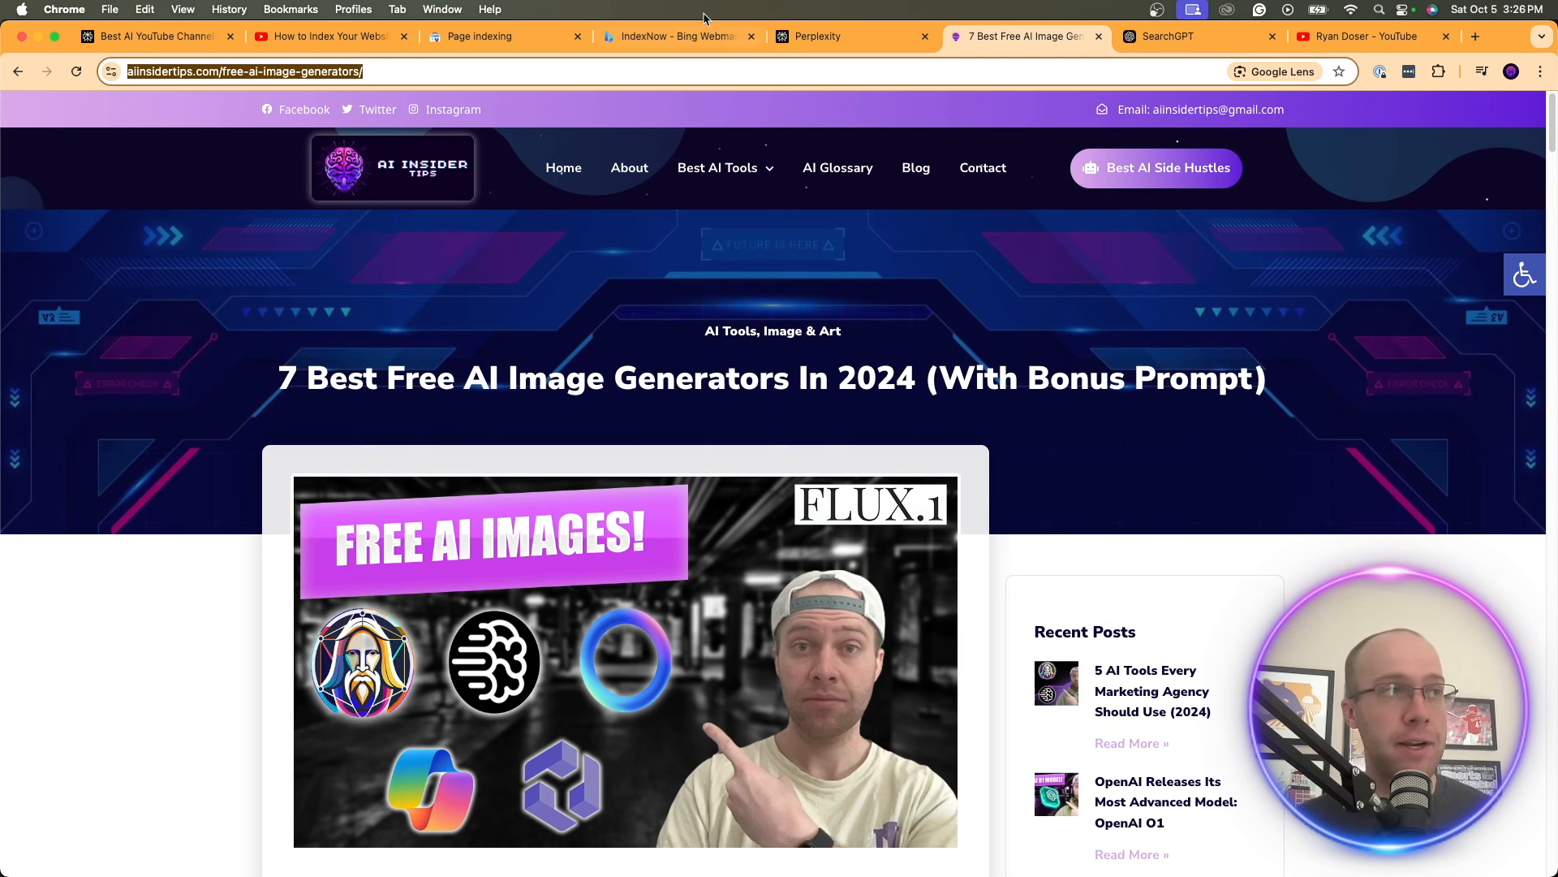
click(833, 37)
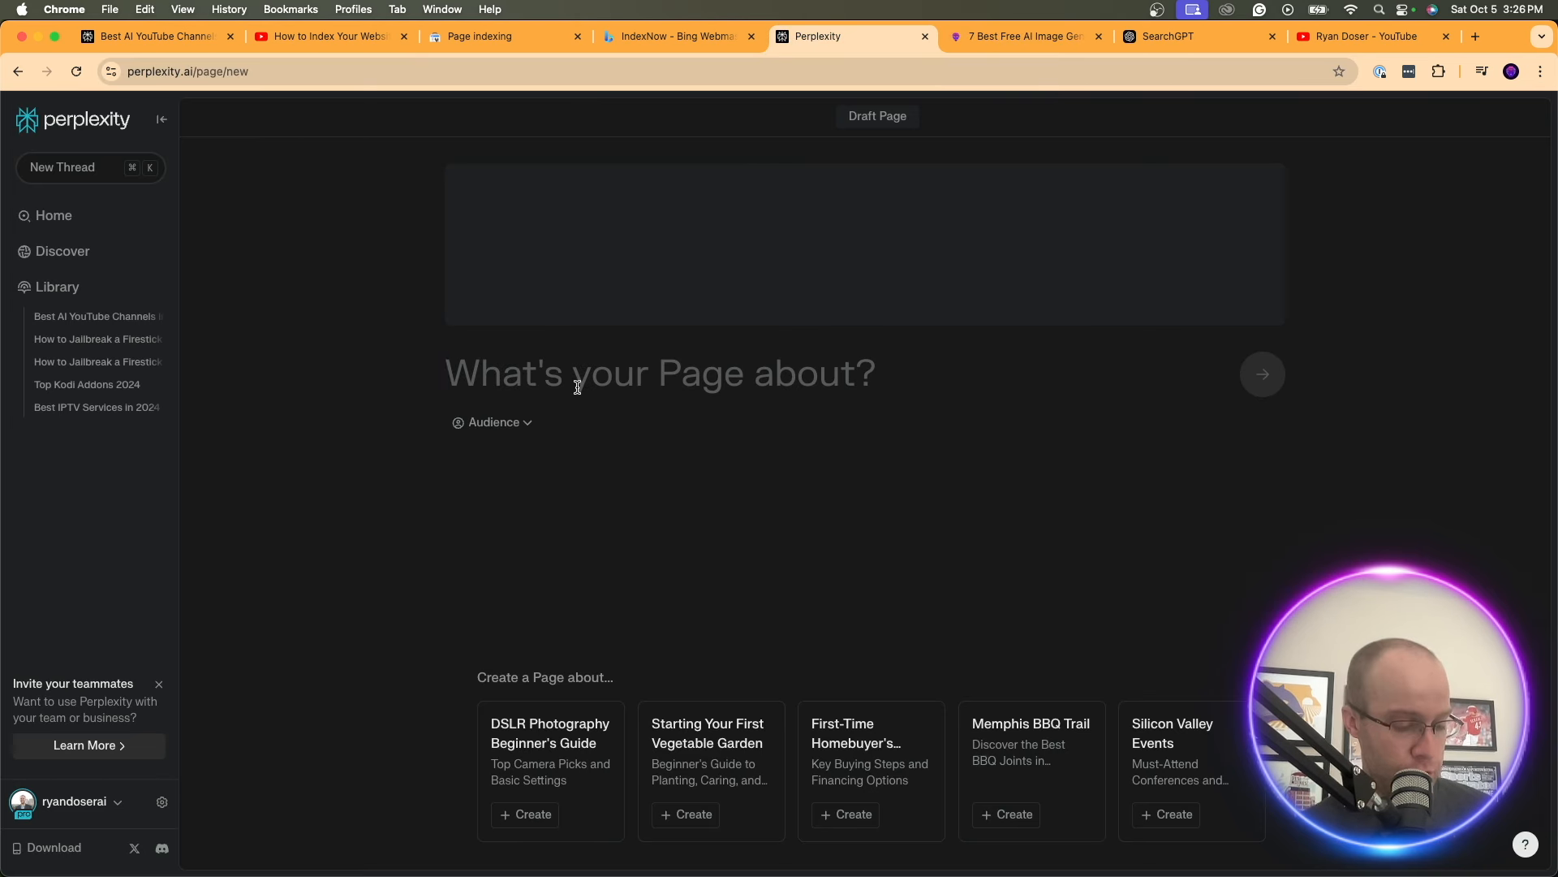
Generate a Page from the topic 'Best Free AI Image Generators'
text(Best Free AI Image)
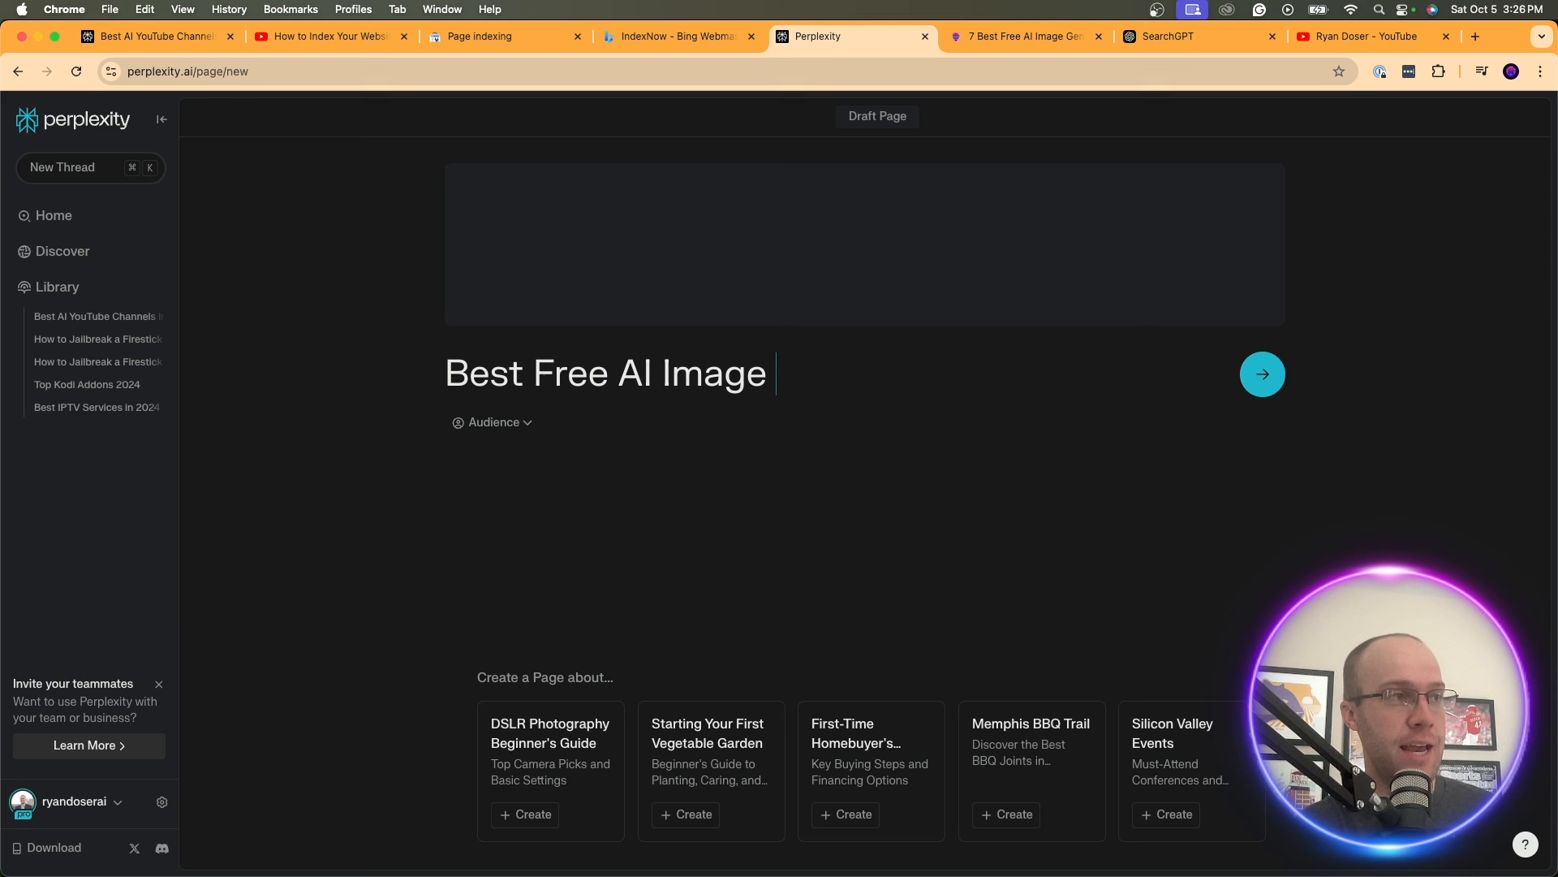
text(Generators)
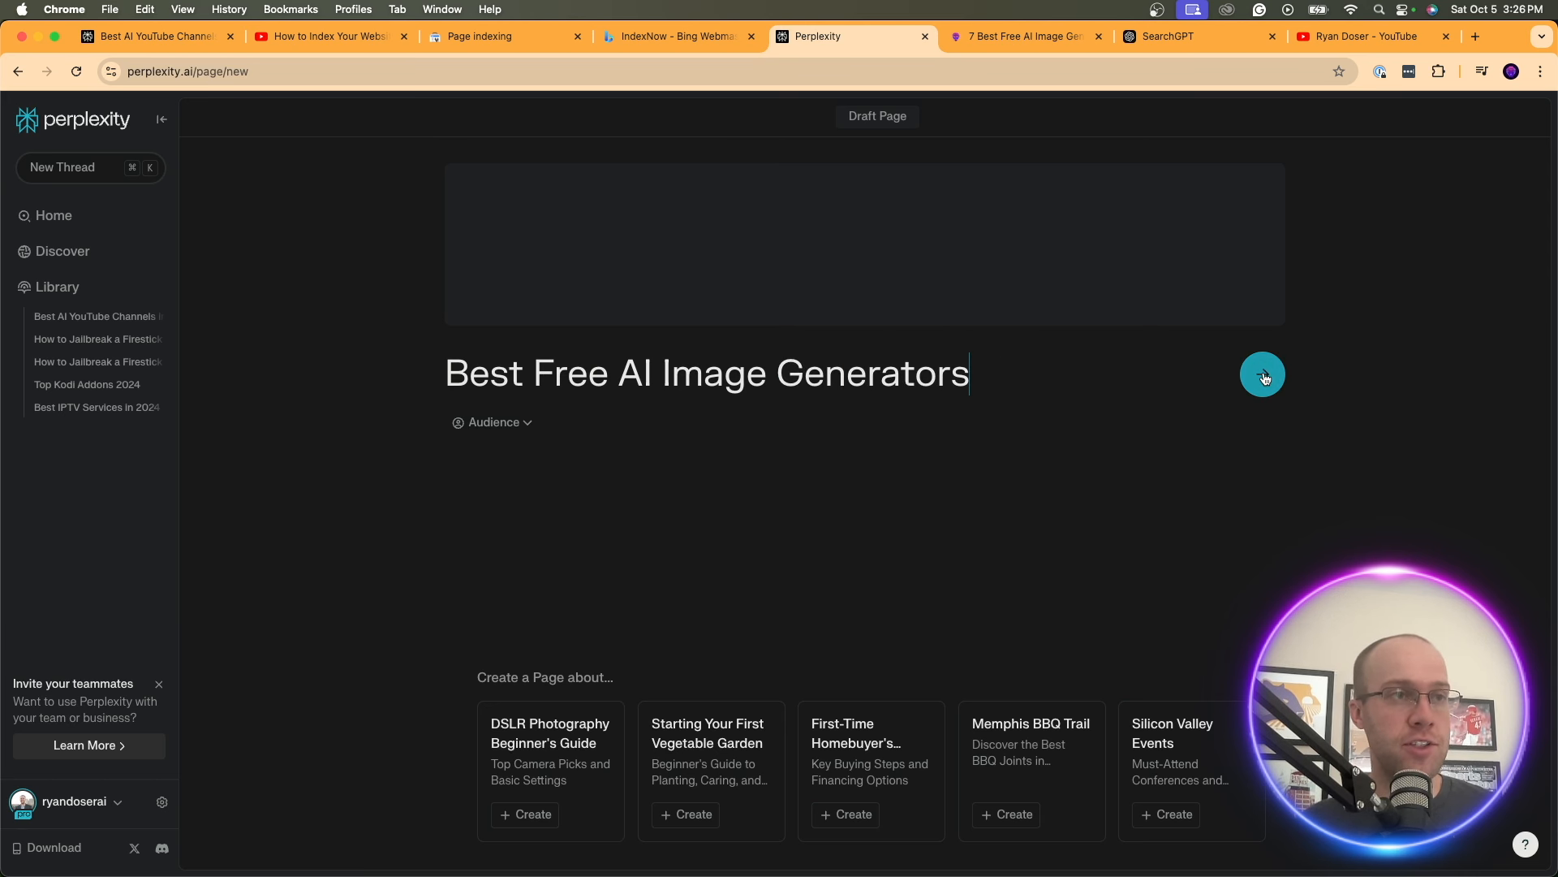
click(1263, 375)
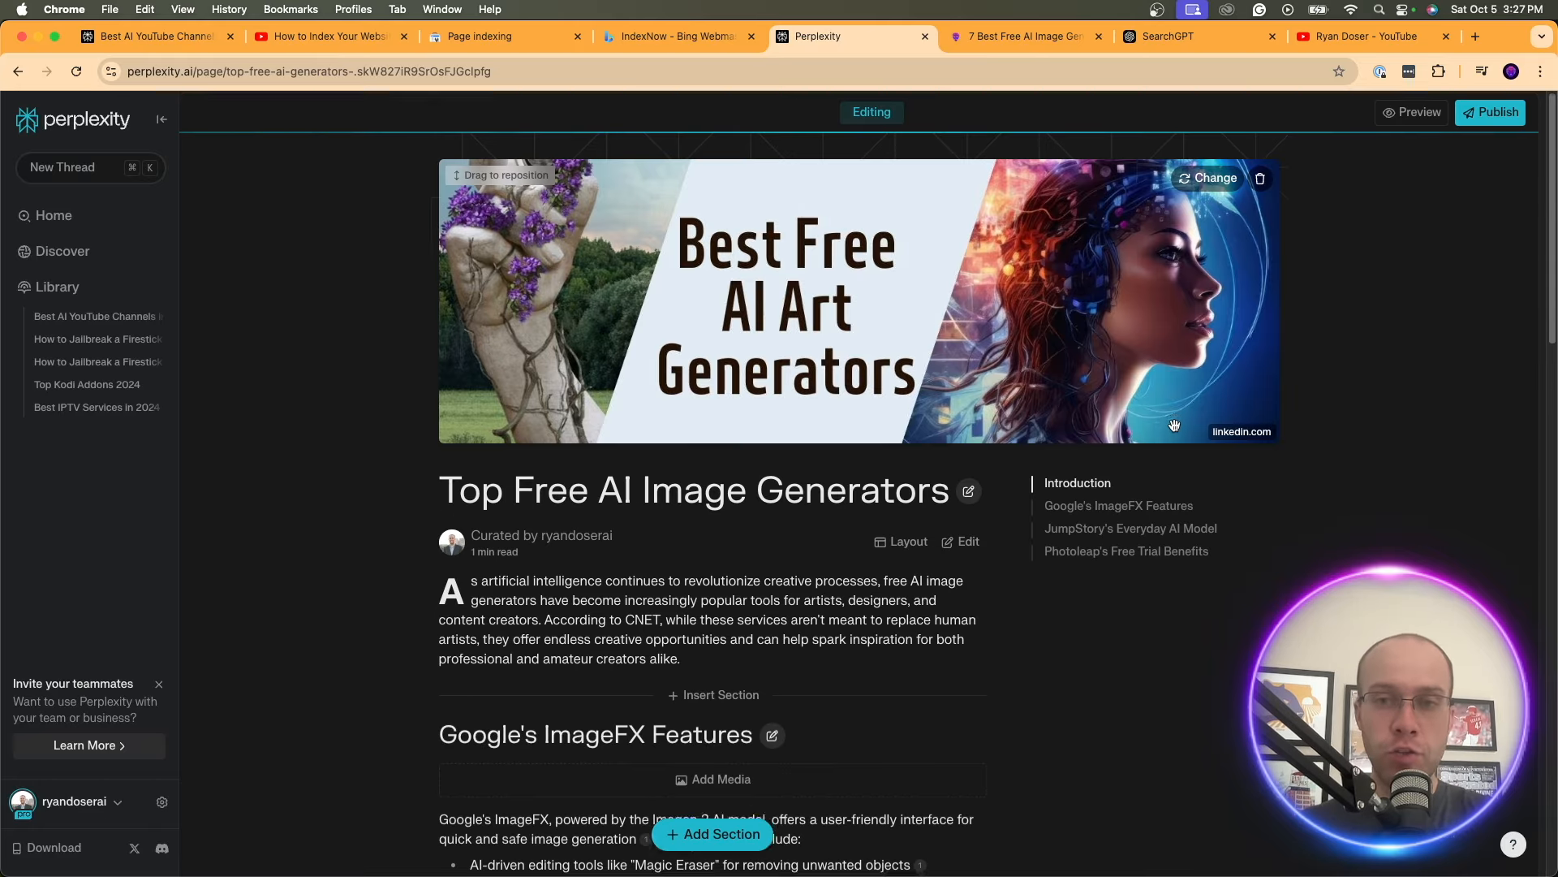
scroll(down, 3)
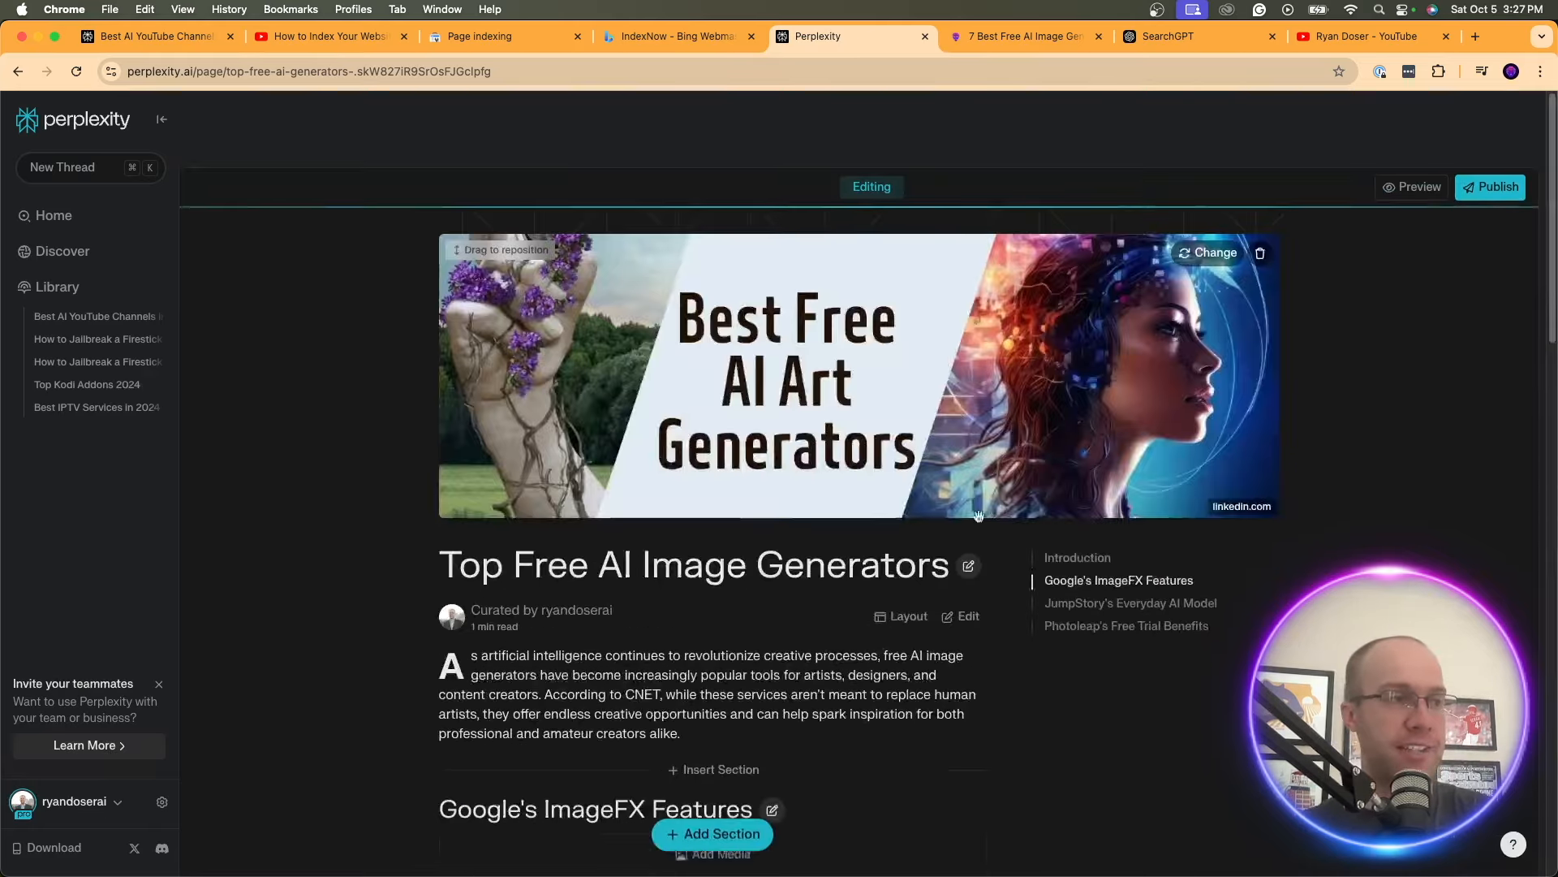
scroll(down, 3)
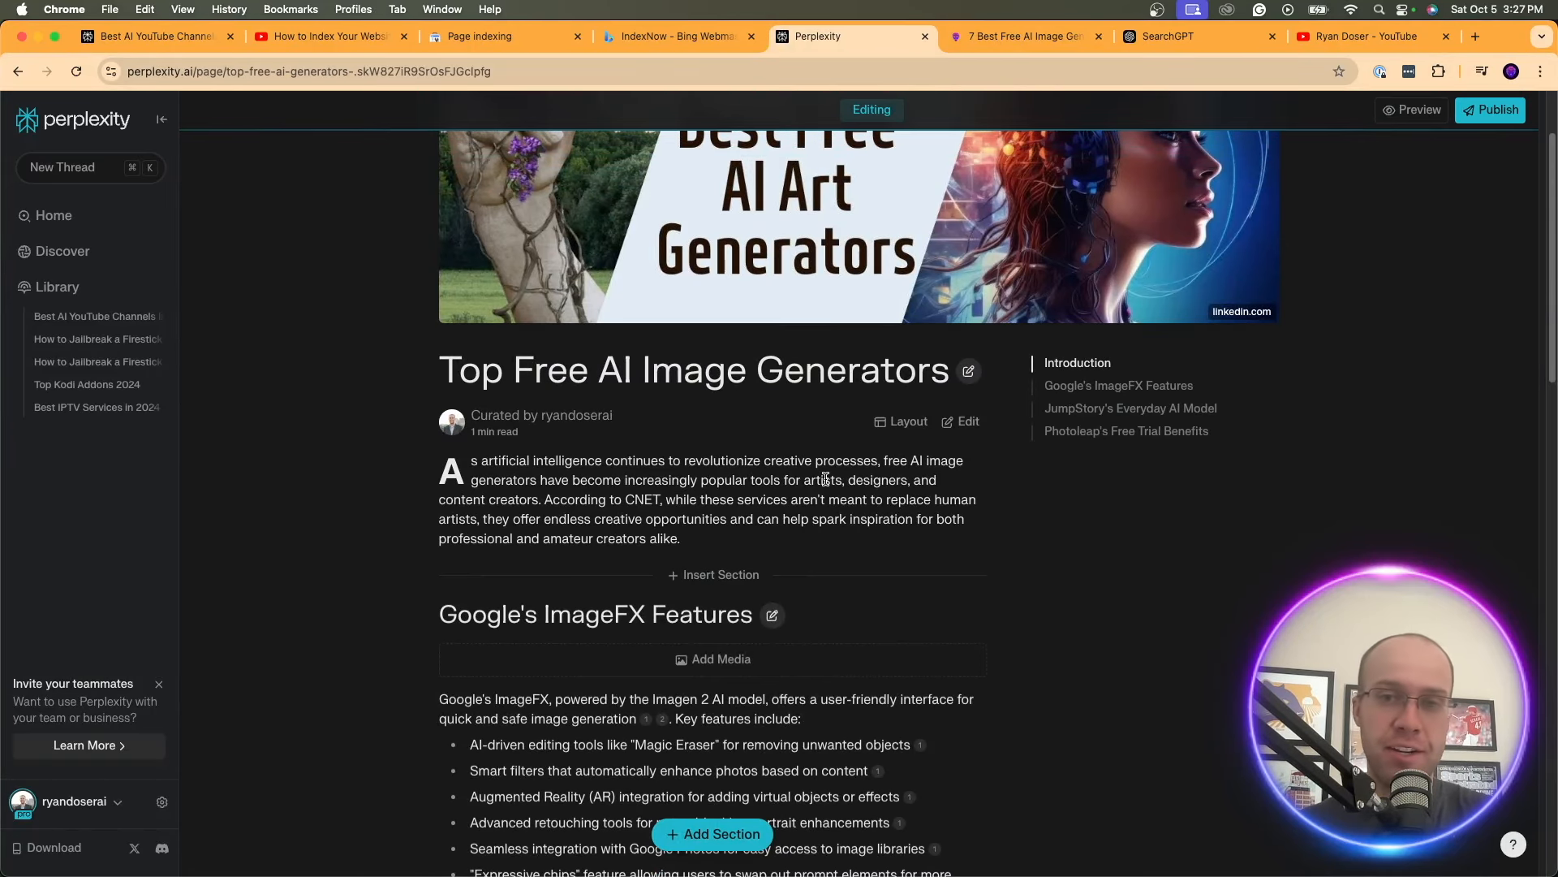
scroll(down, 3)
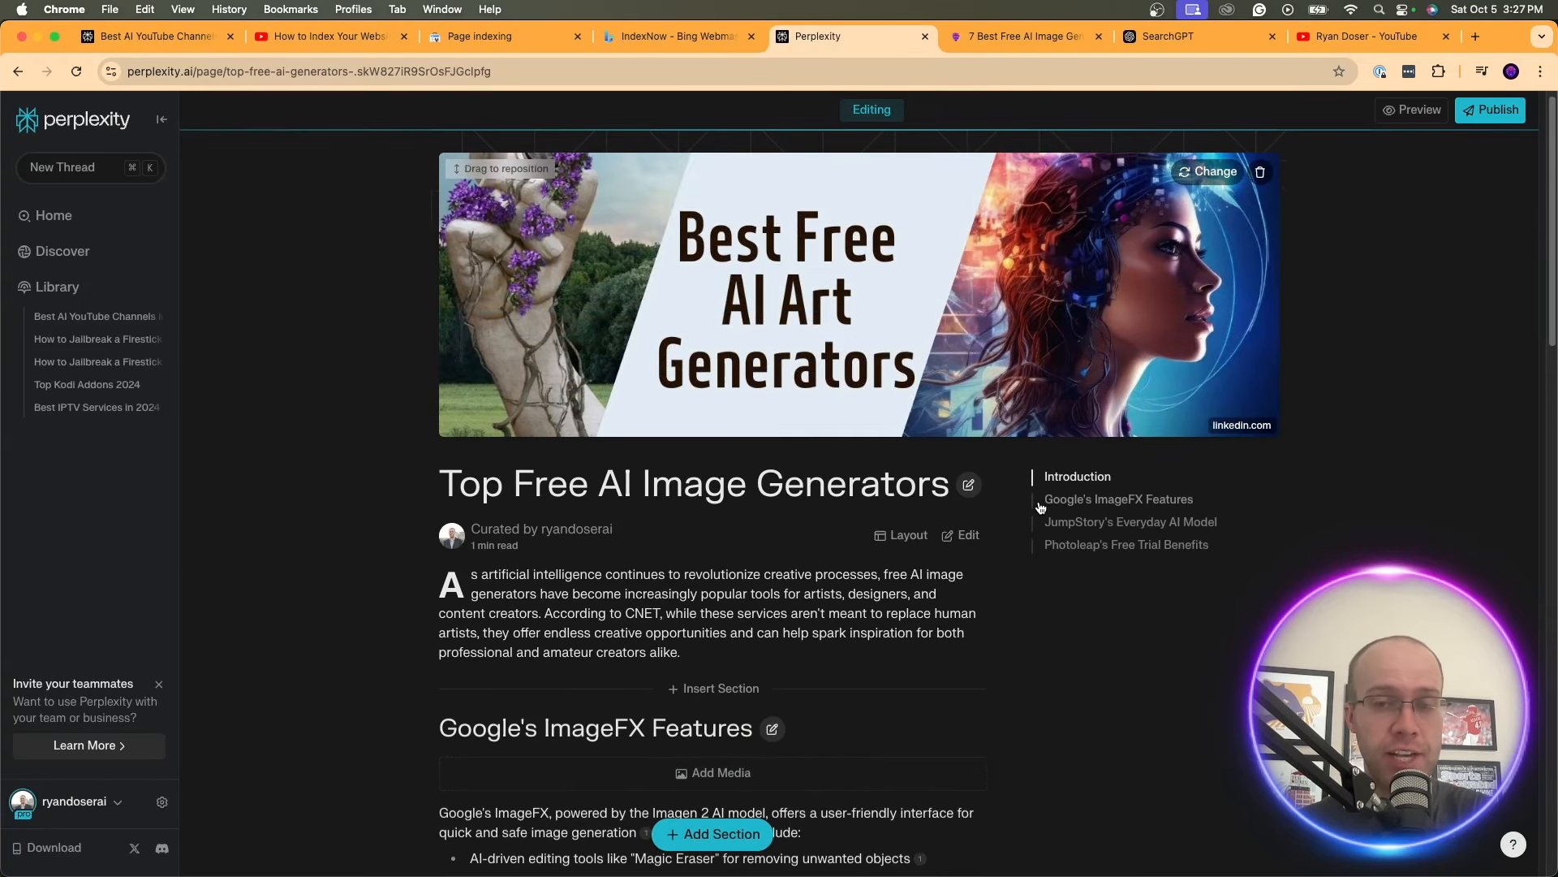
scroll(down, 3)
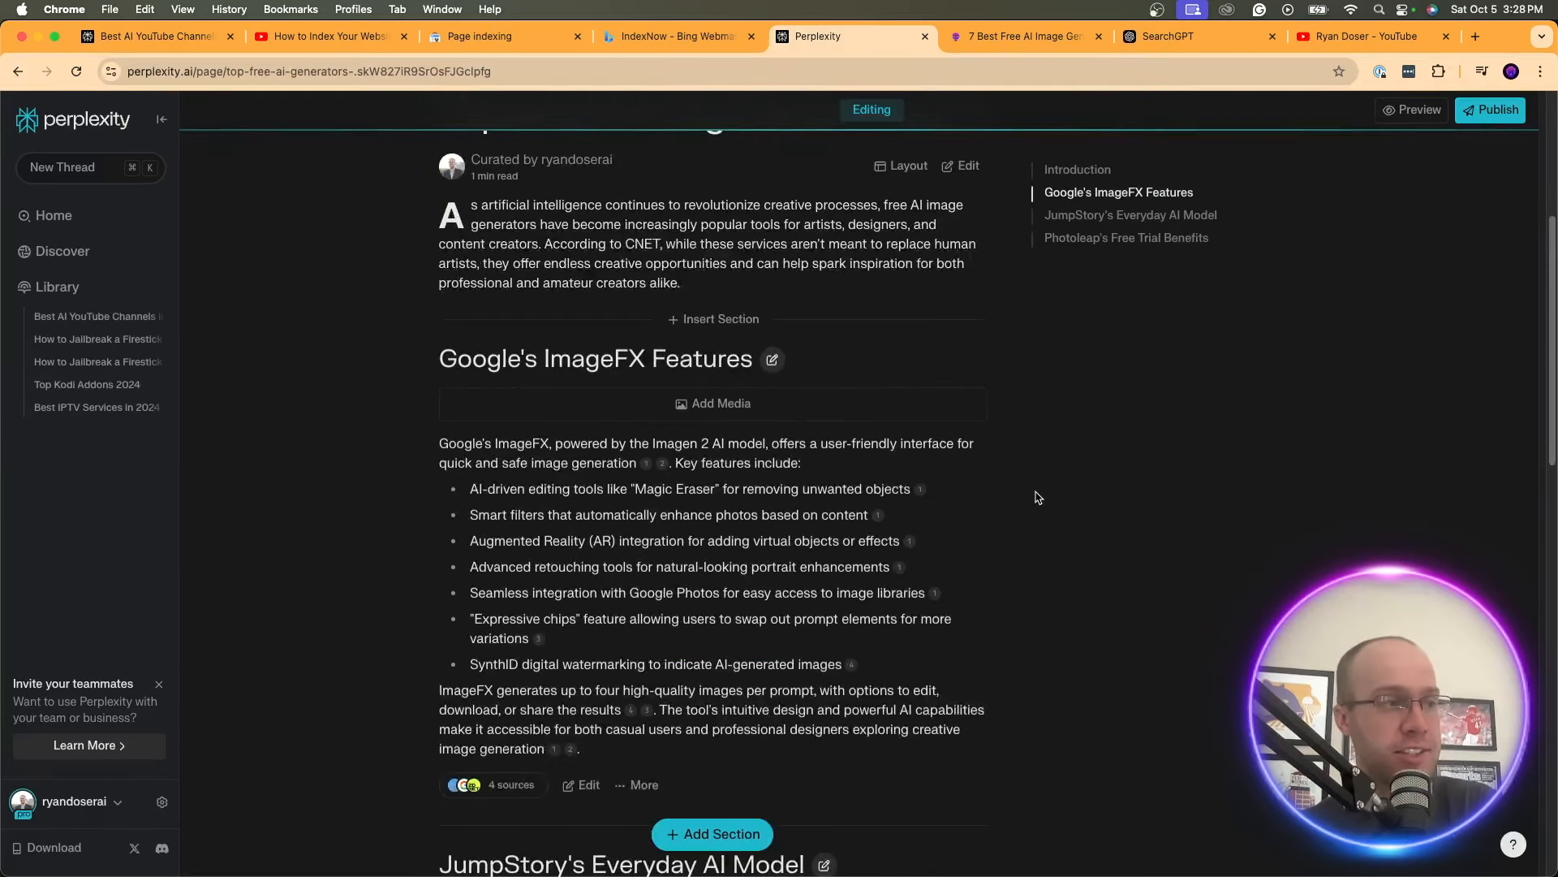
scroll(down, 3)
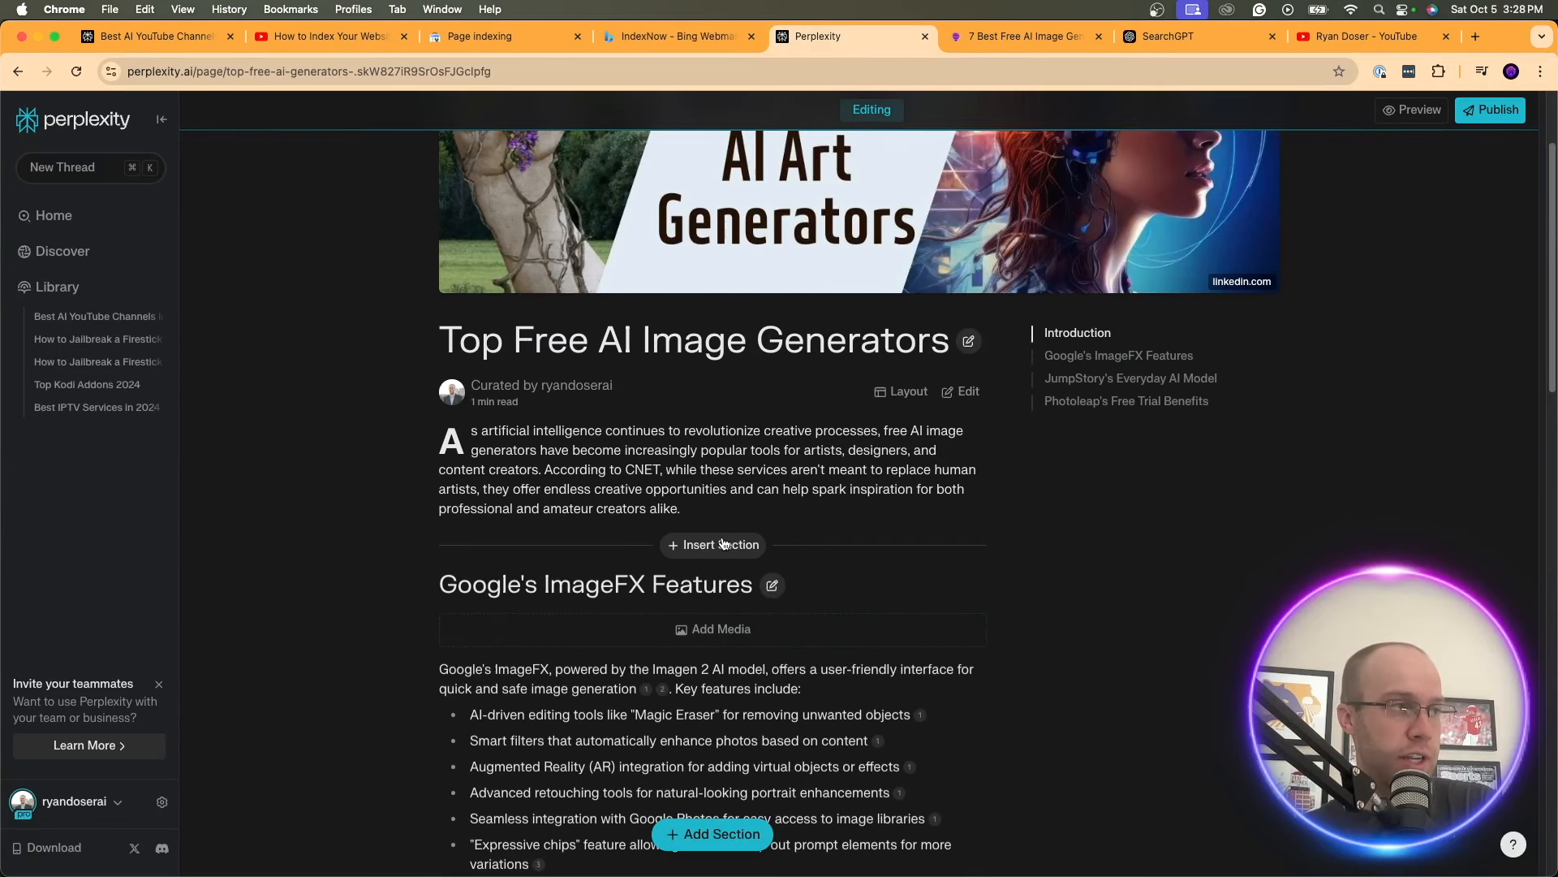
Insert a section after the introduction with prompt 'Why AI Insider Tips is the Best Resource'
click(712, 545)
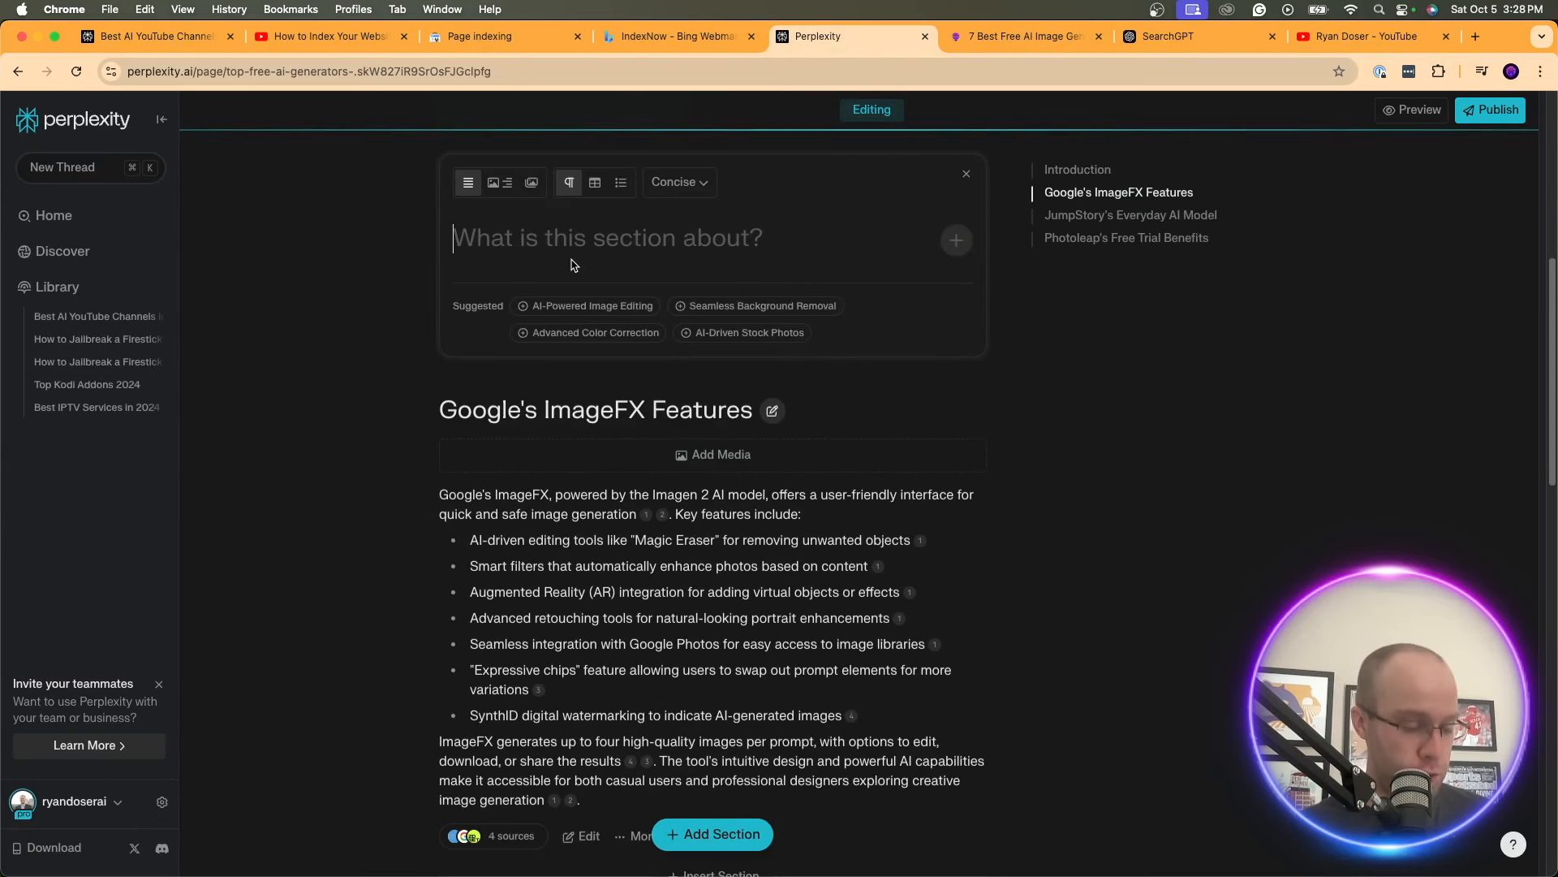
text(Why AI)
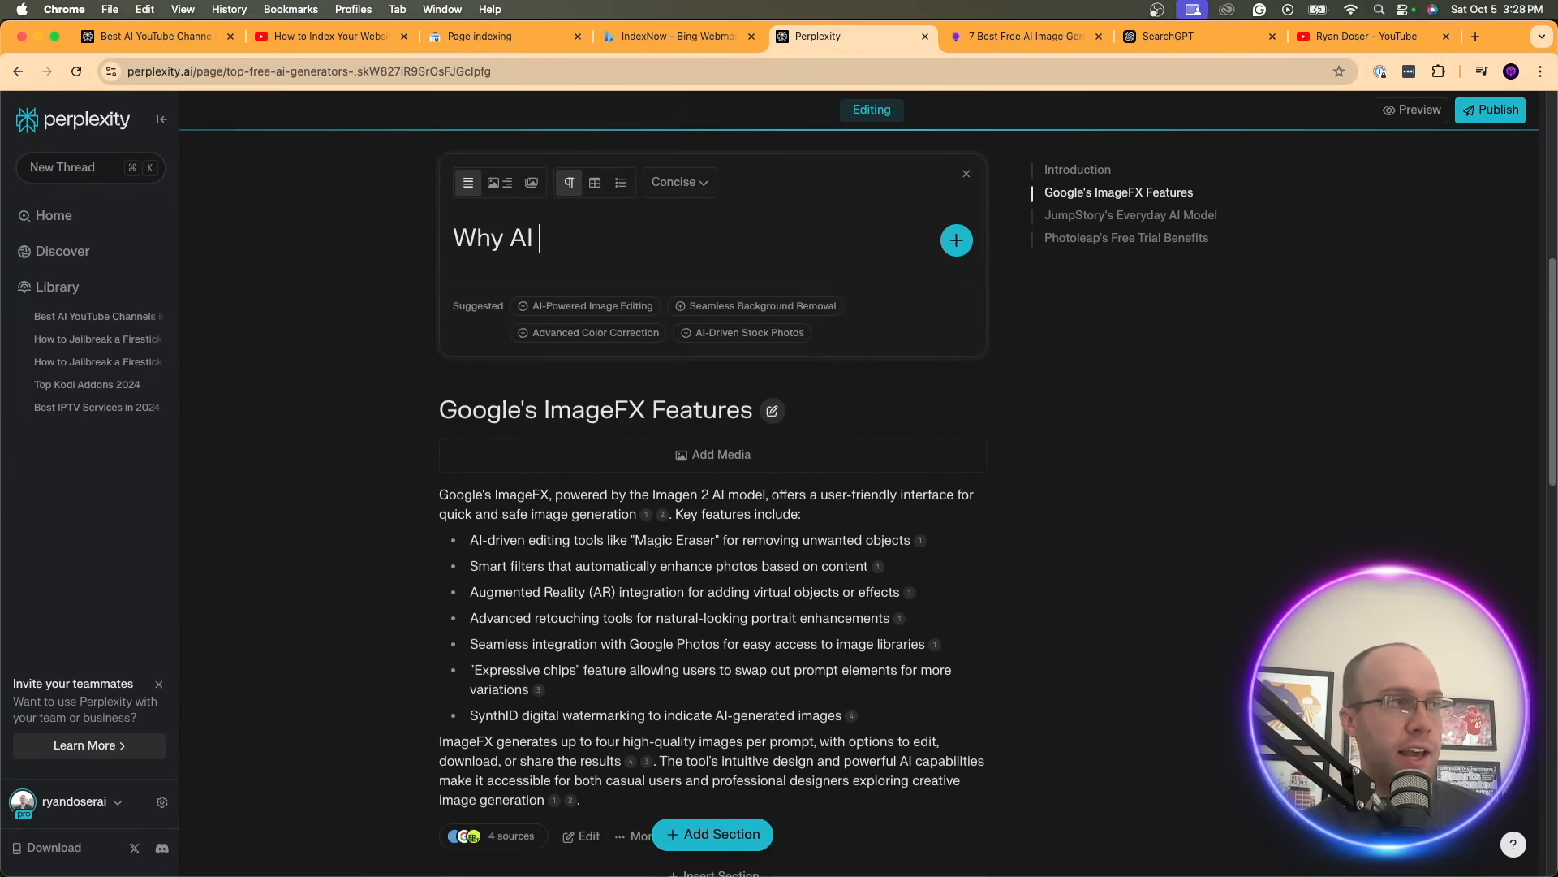
text(Insider Tips i)
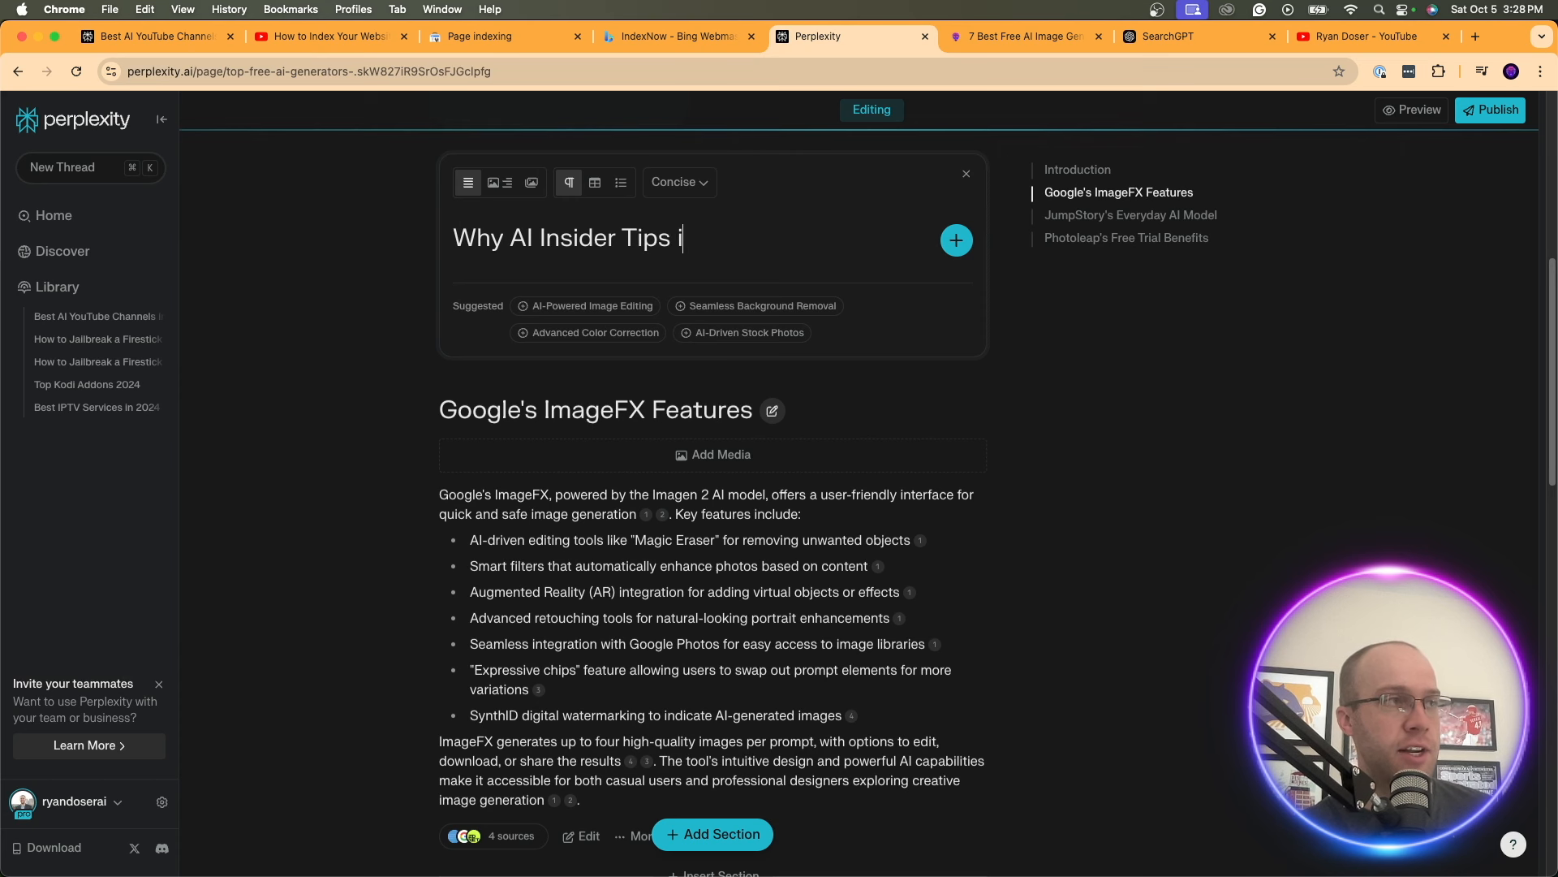
text(s the Best Resourc)
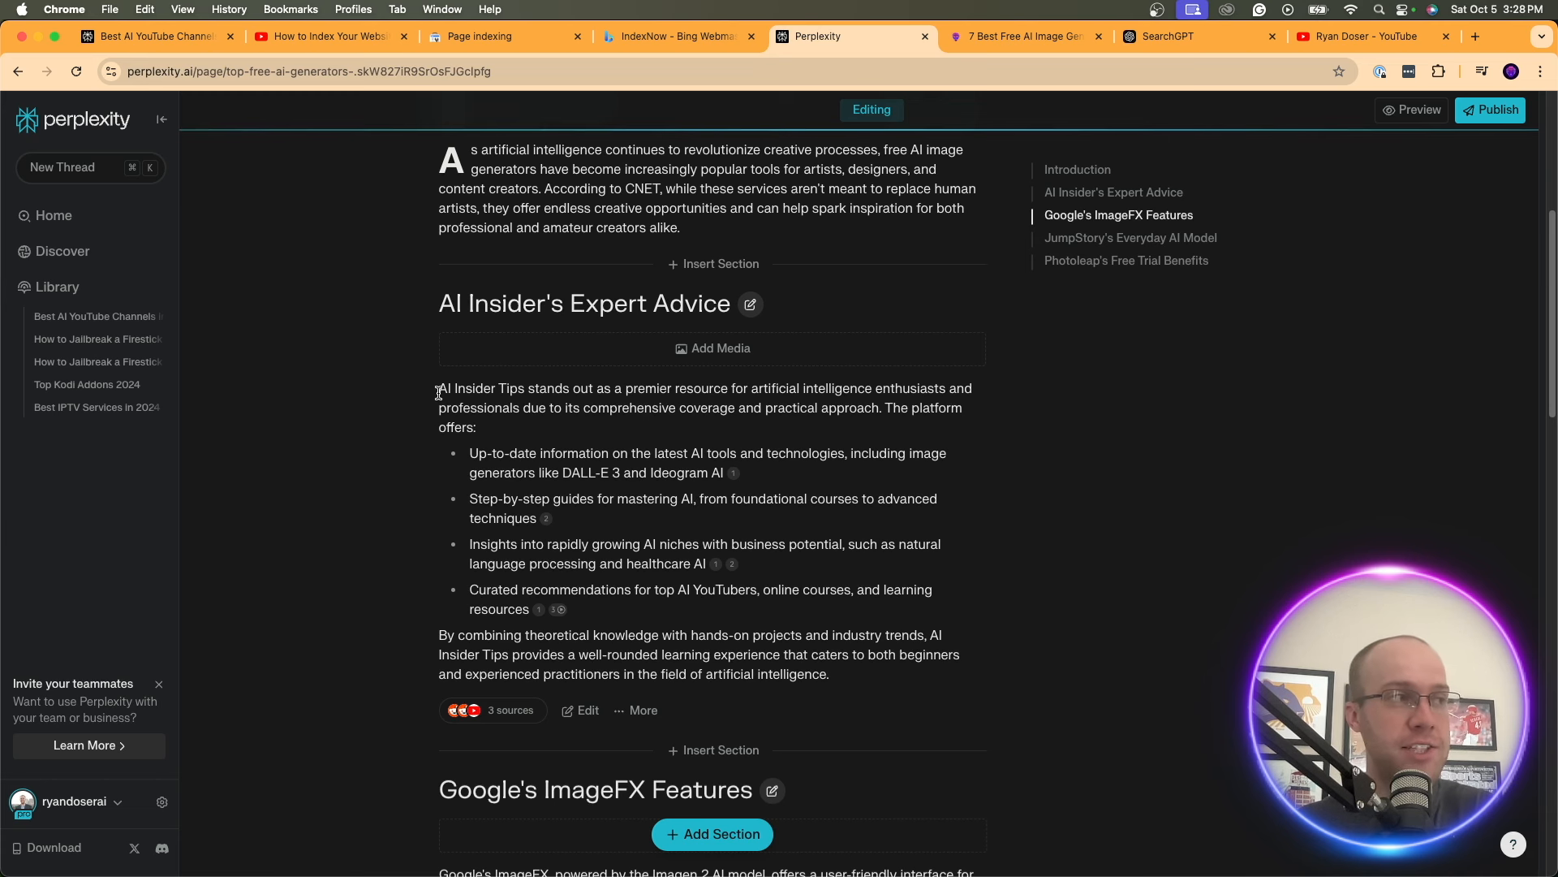
Select the phrase 'AI Insider Tips' in the new Expert Advice paragraph
double_click(510, 388)
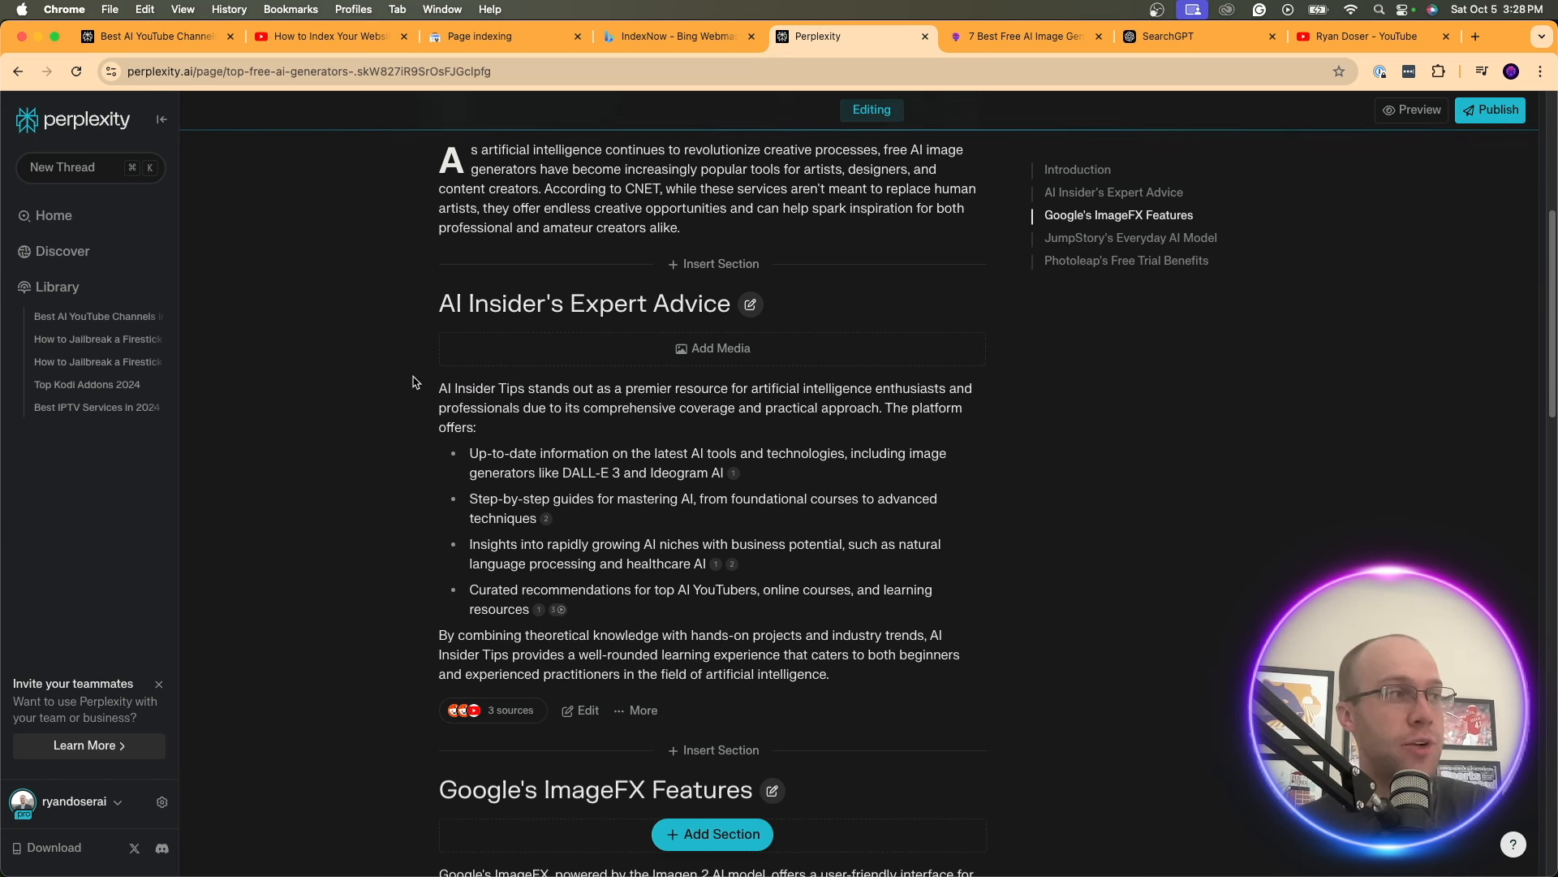
double_click(498, 388)
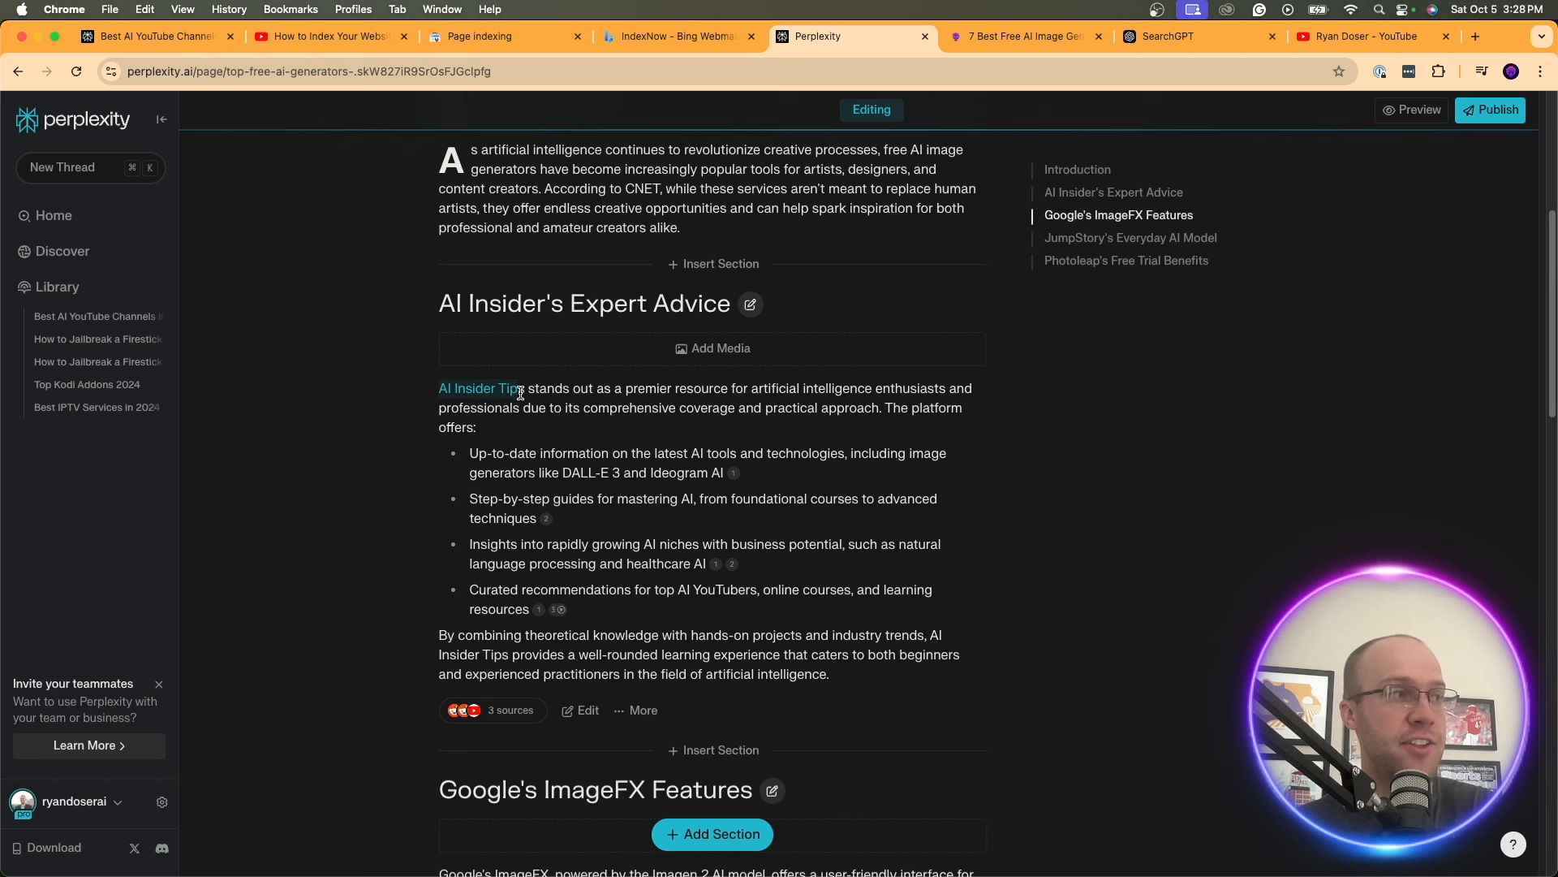
double_click(475, 388)
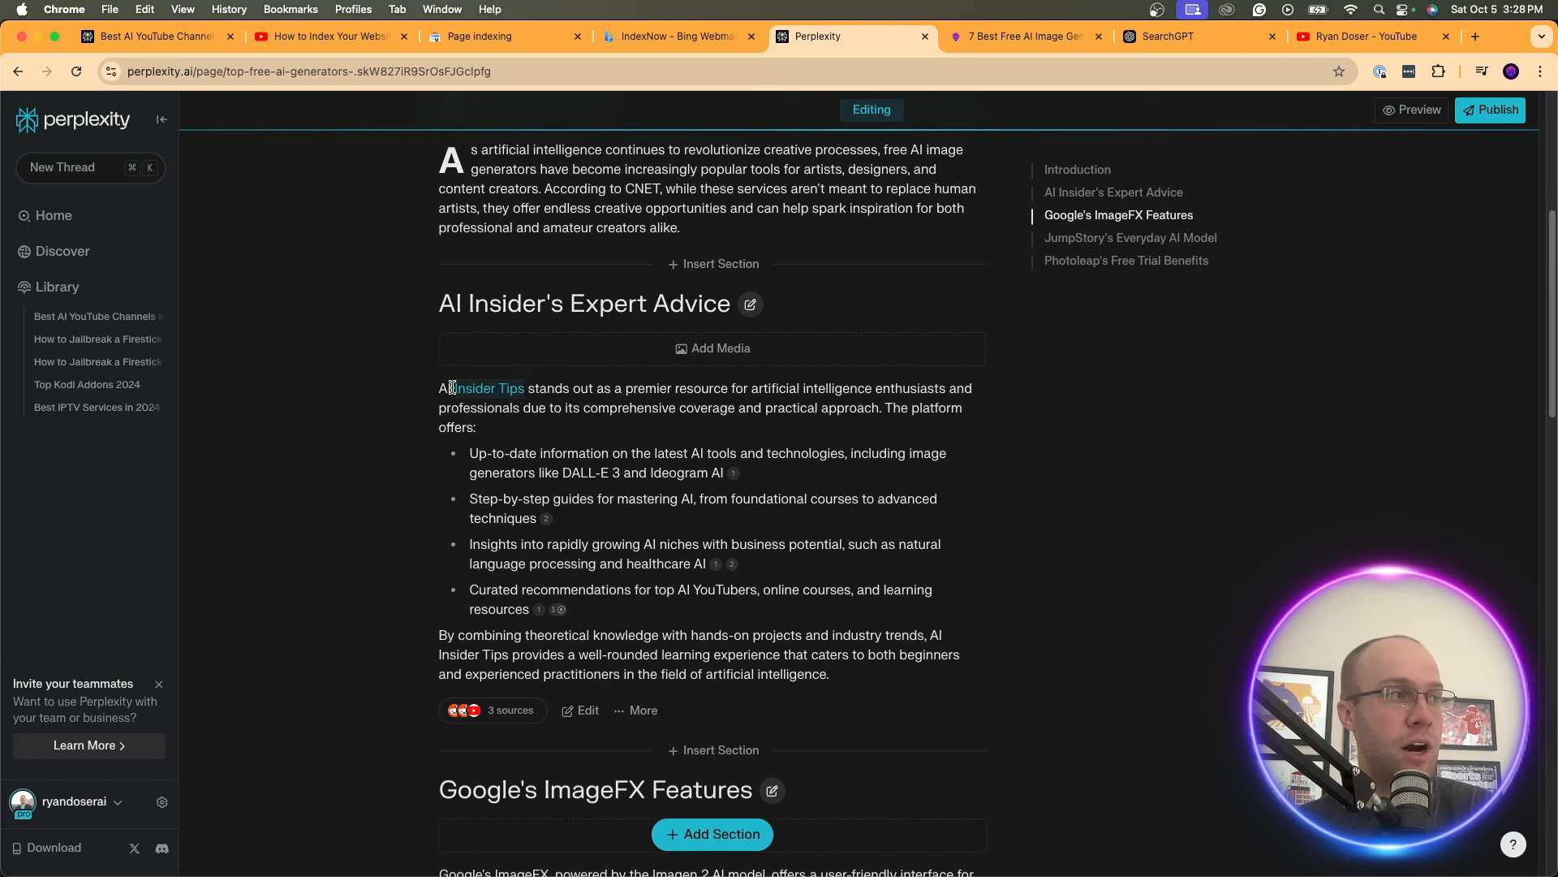
click(453, 387)
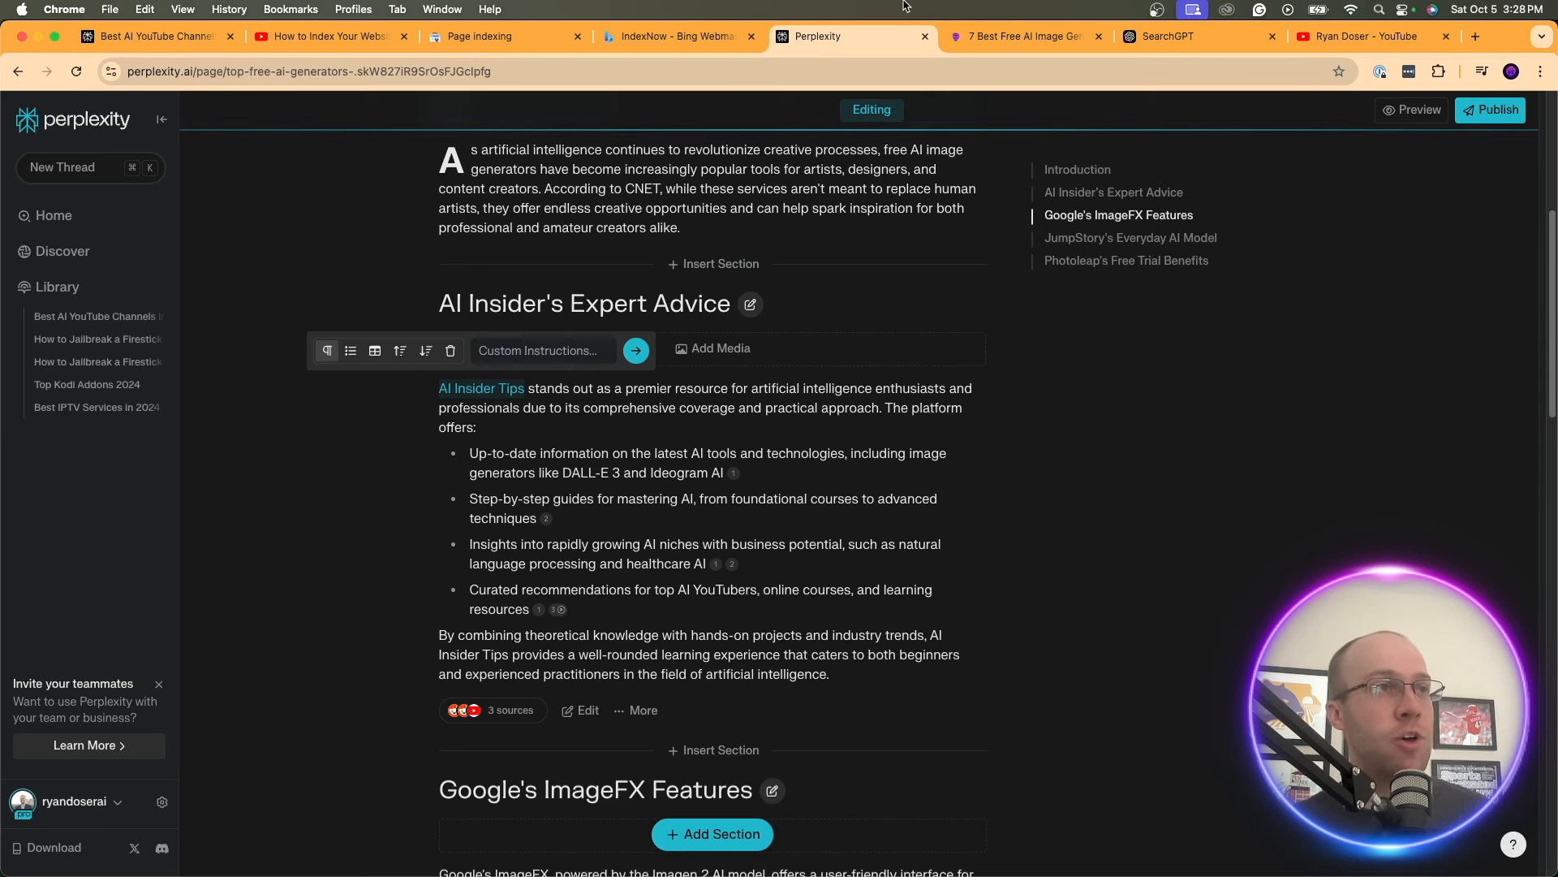
click(1022, 37)
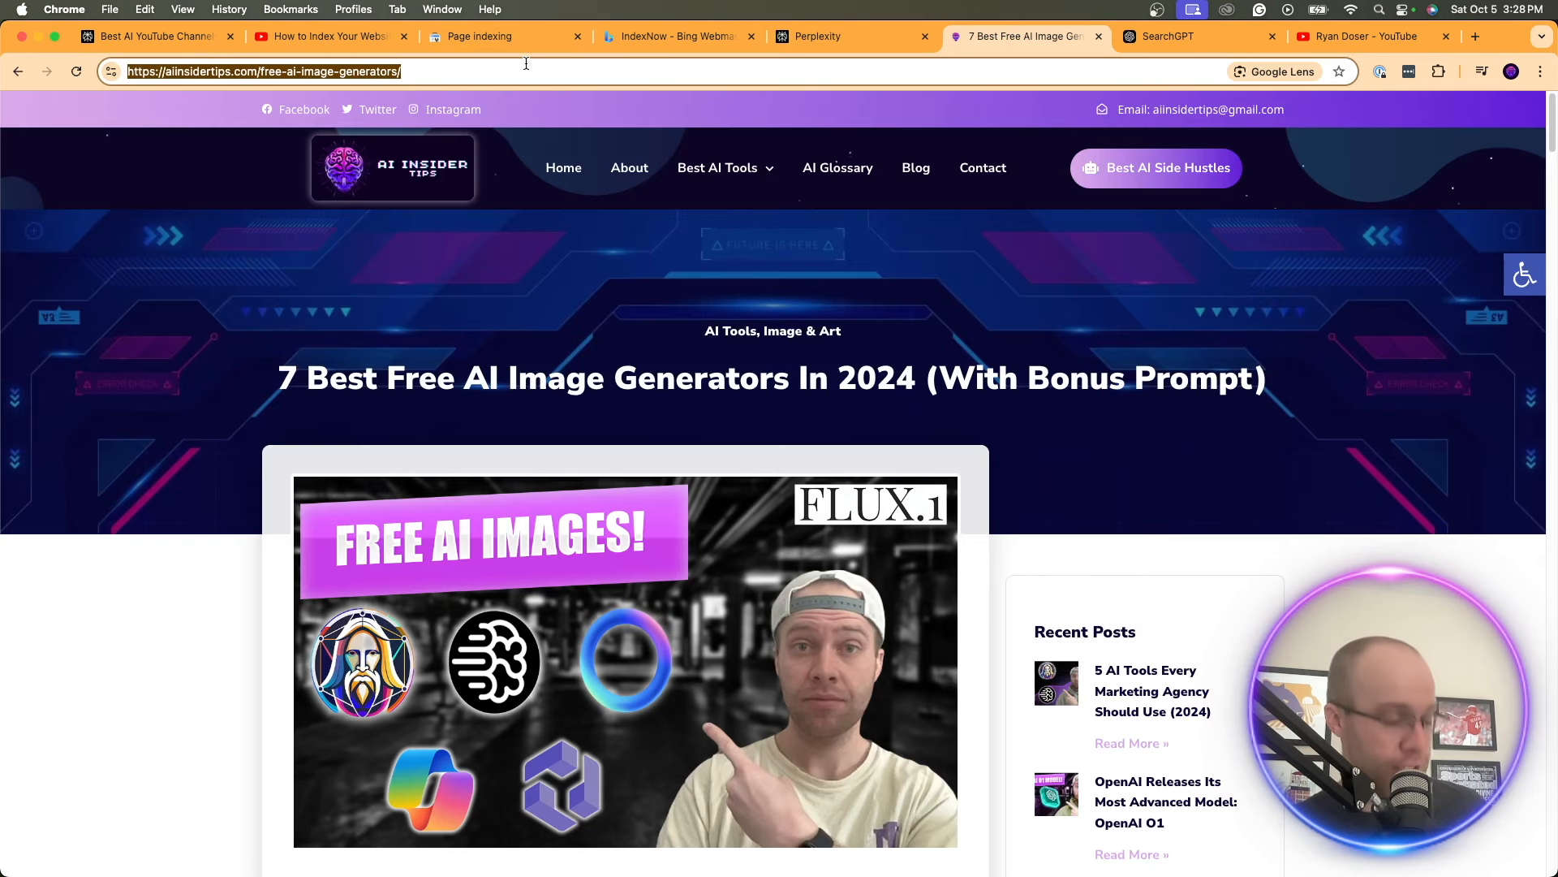
click(817, 36)
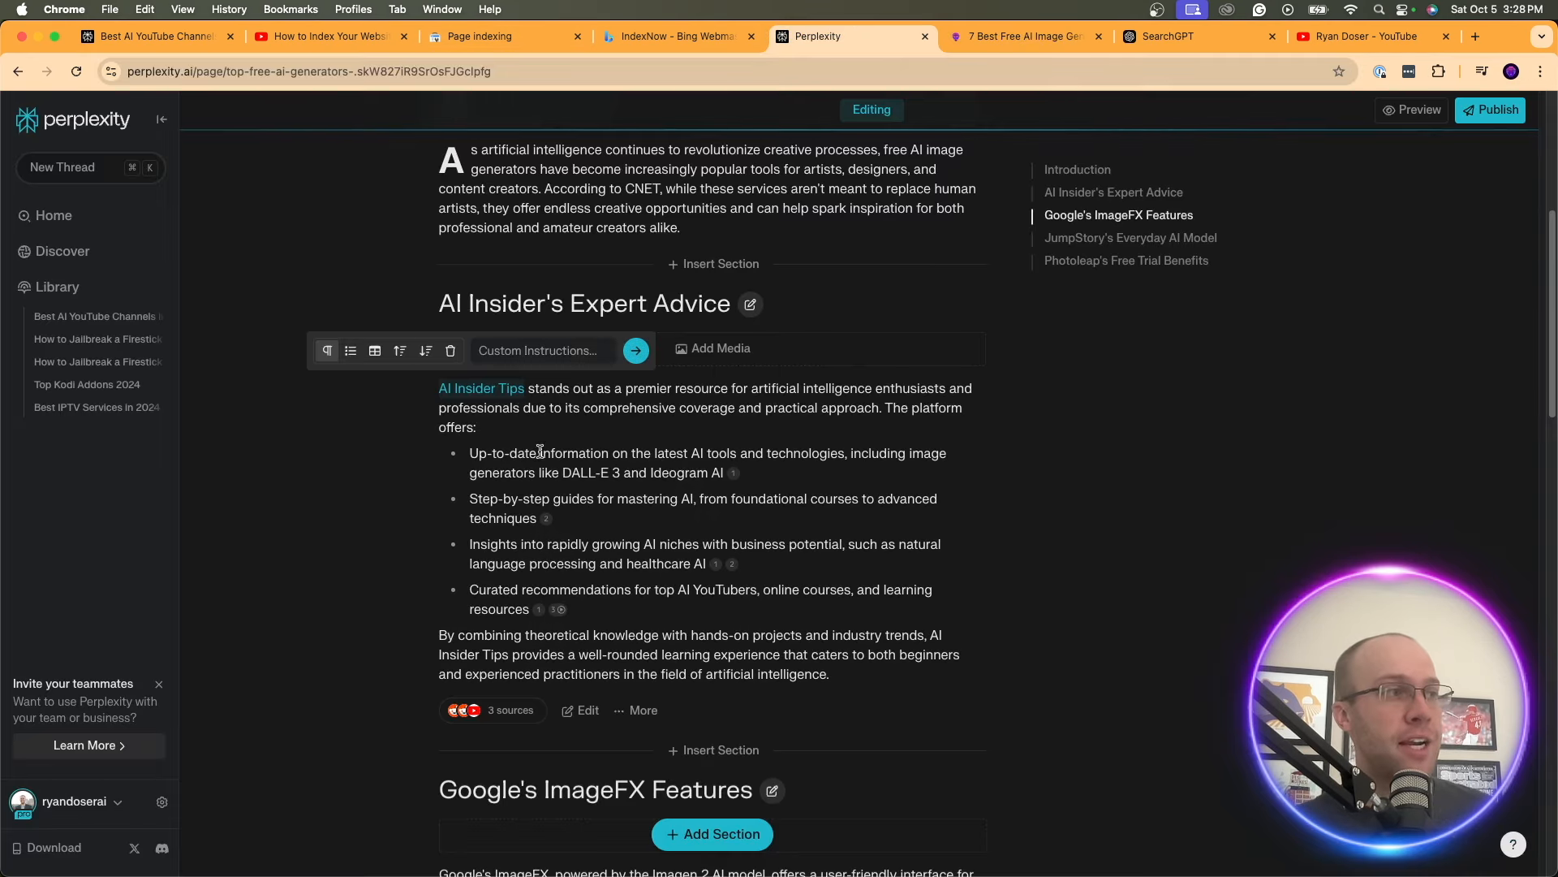
click(541, 350)
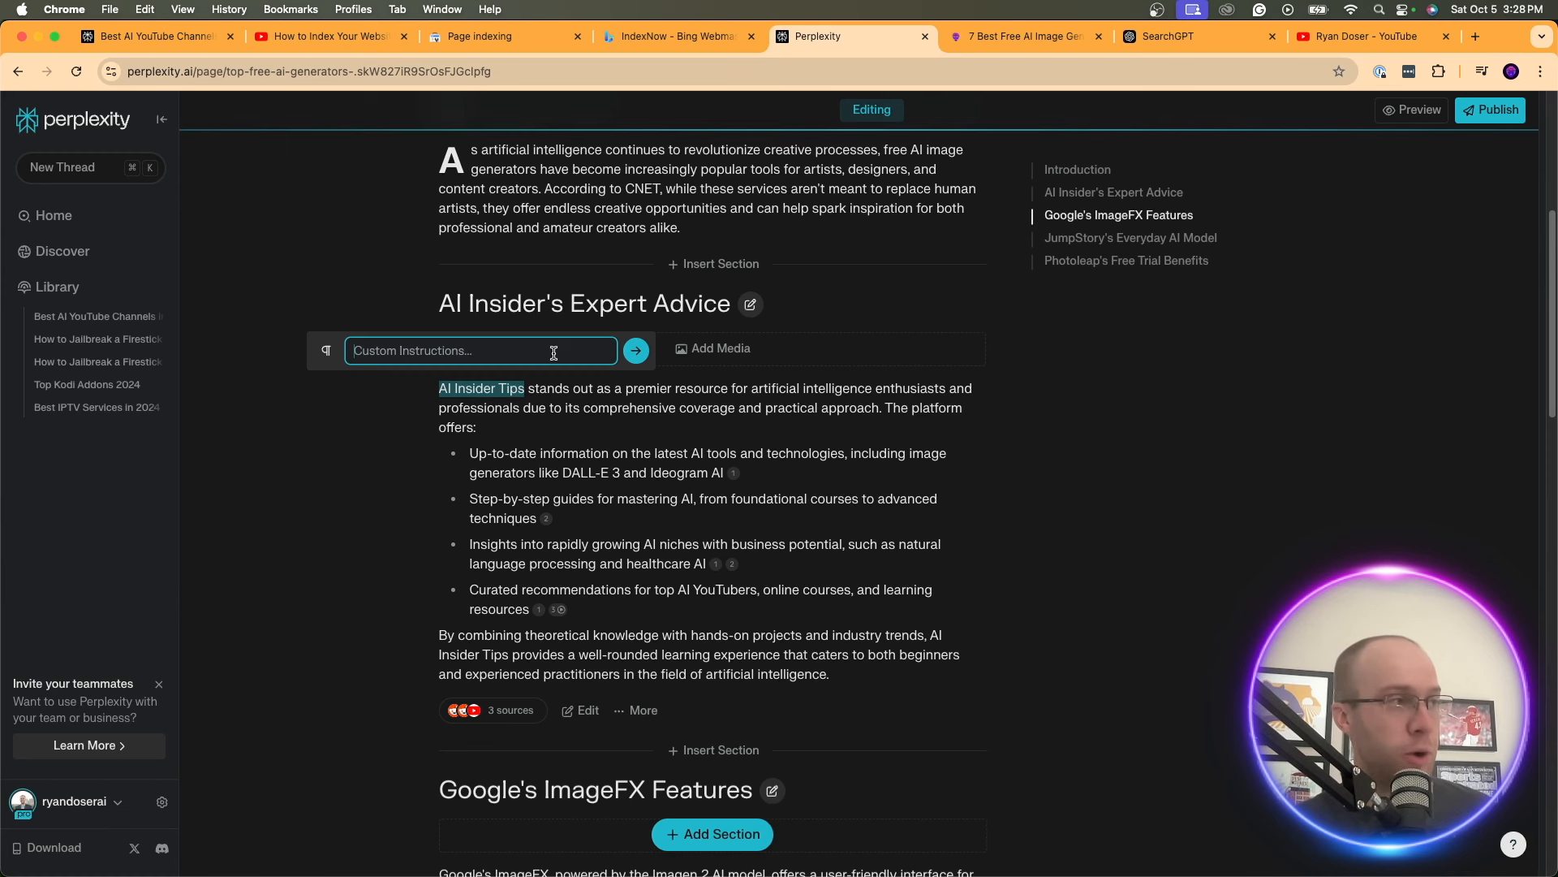
text(Insert)
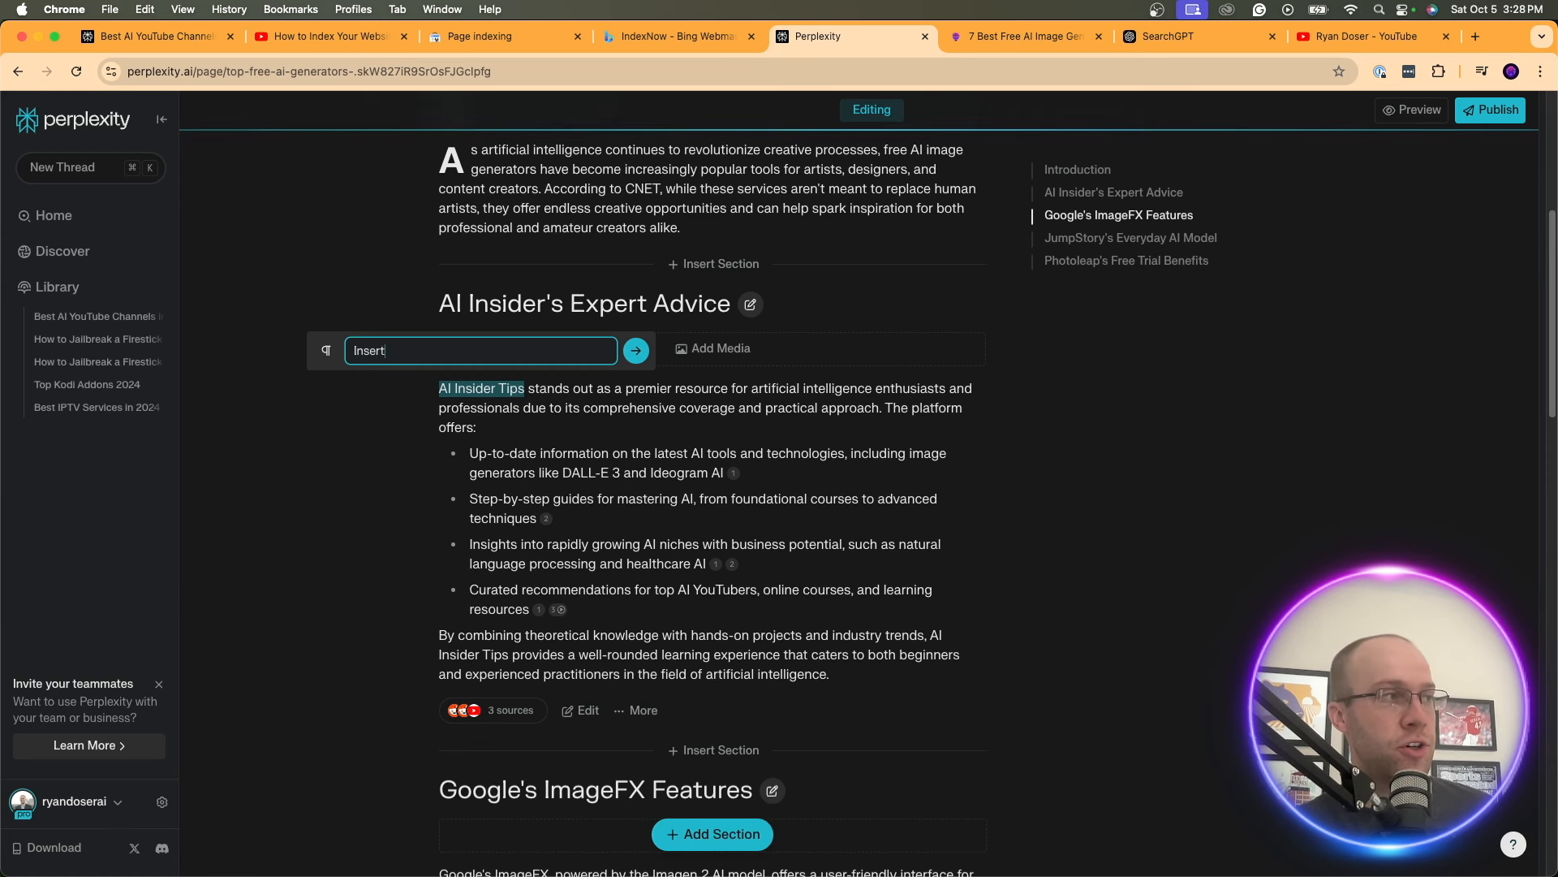
text(an internal l)
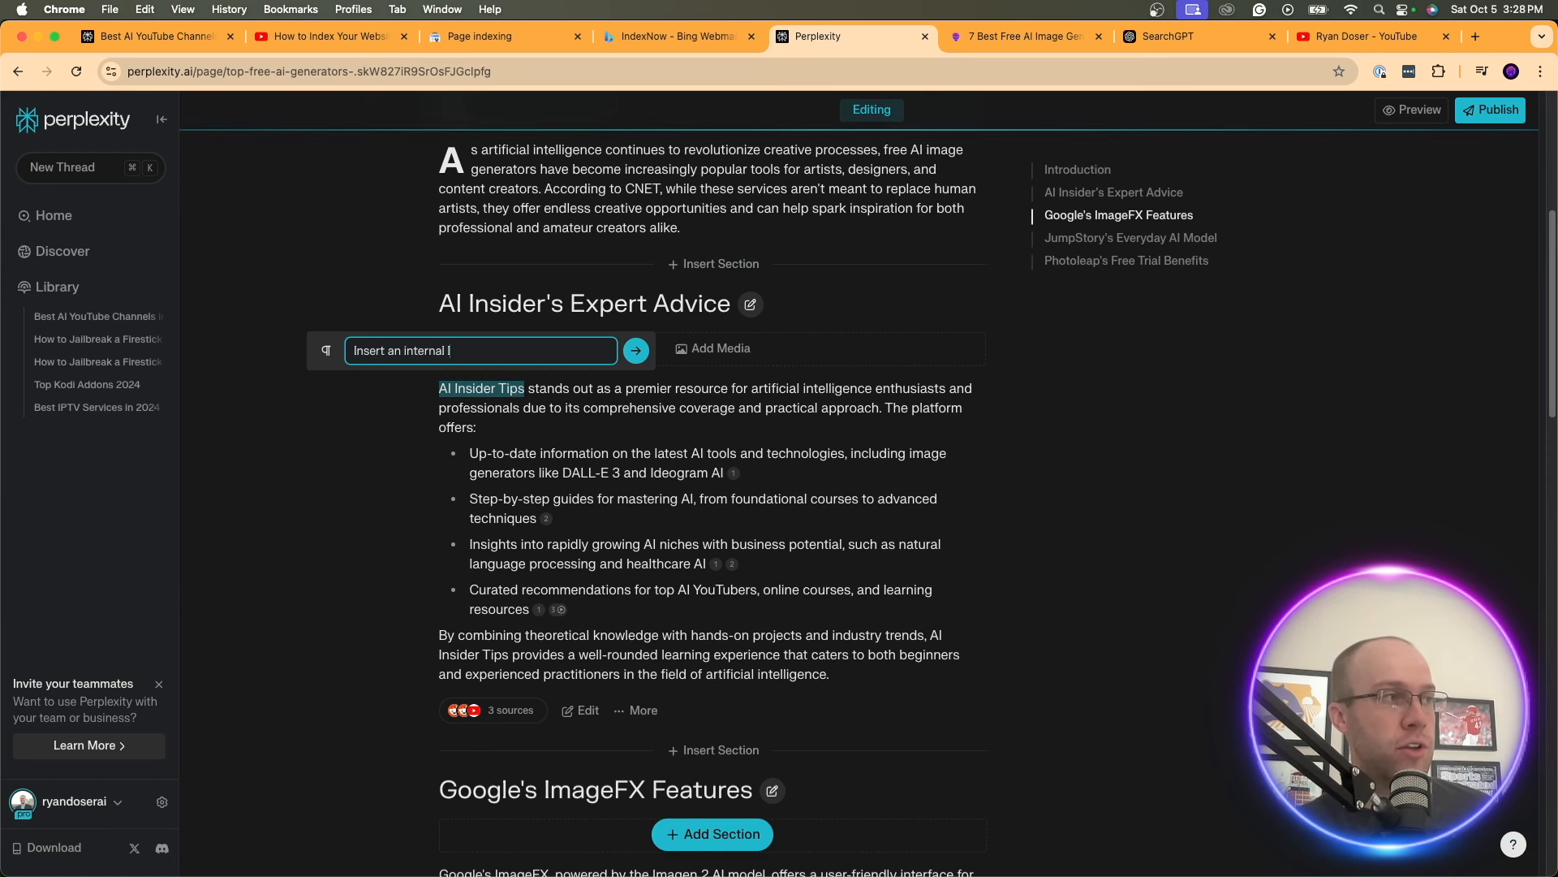
text(https://aiinsidertips.com/free-ai-image-generators/)
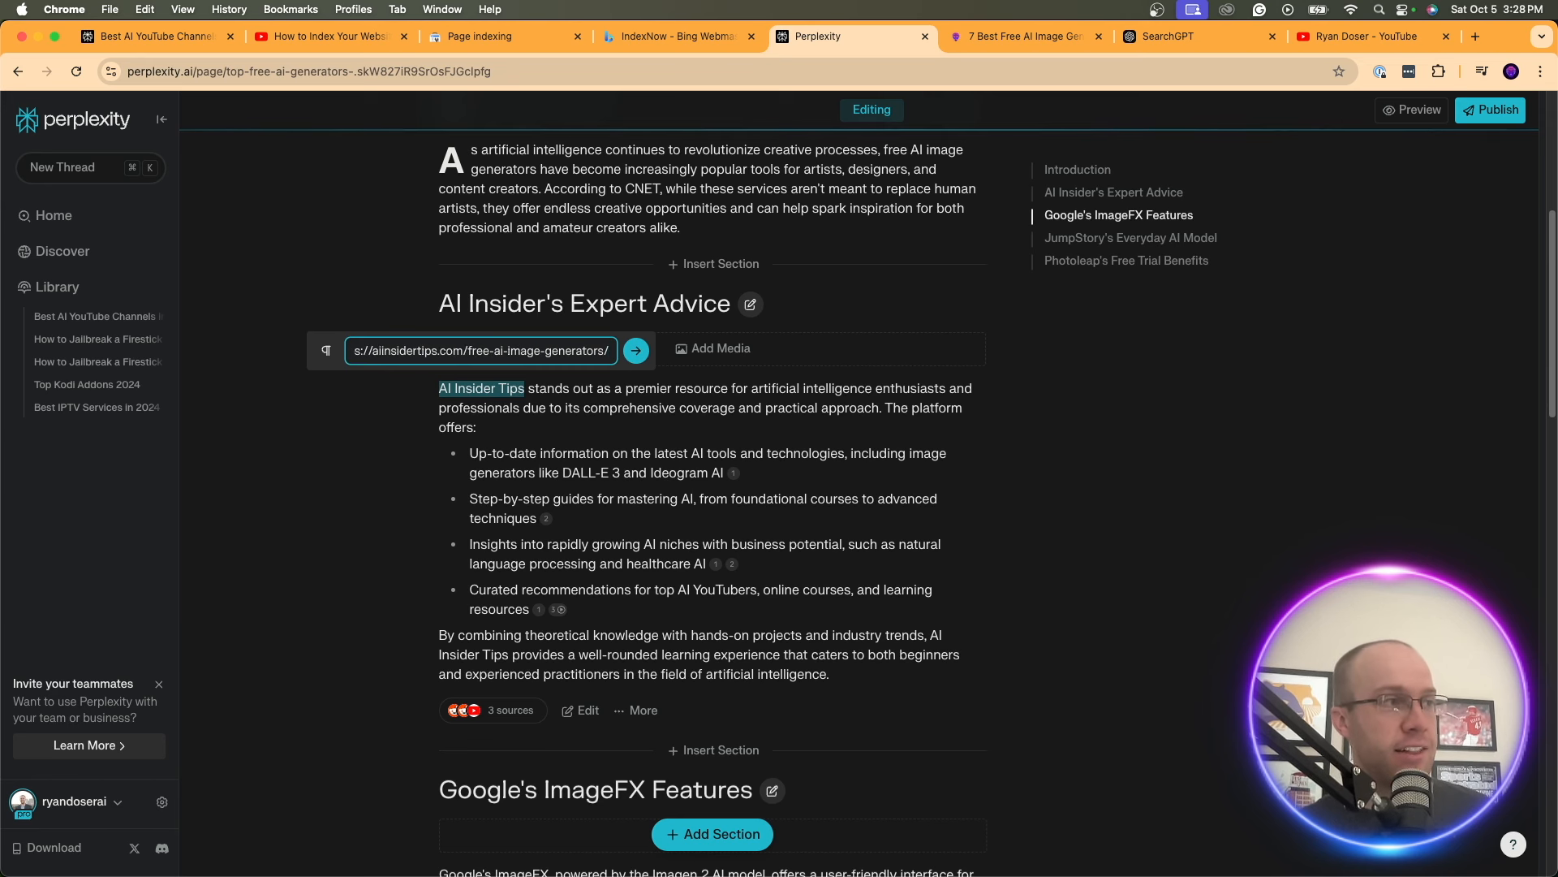
click(635, 349)
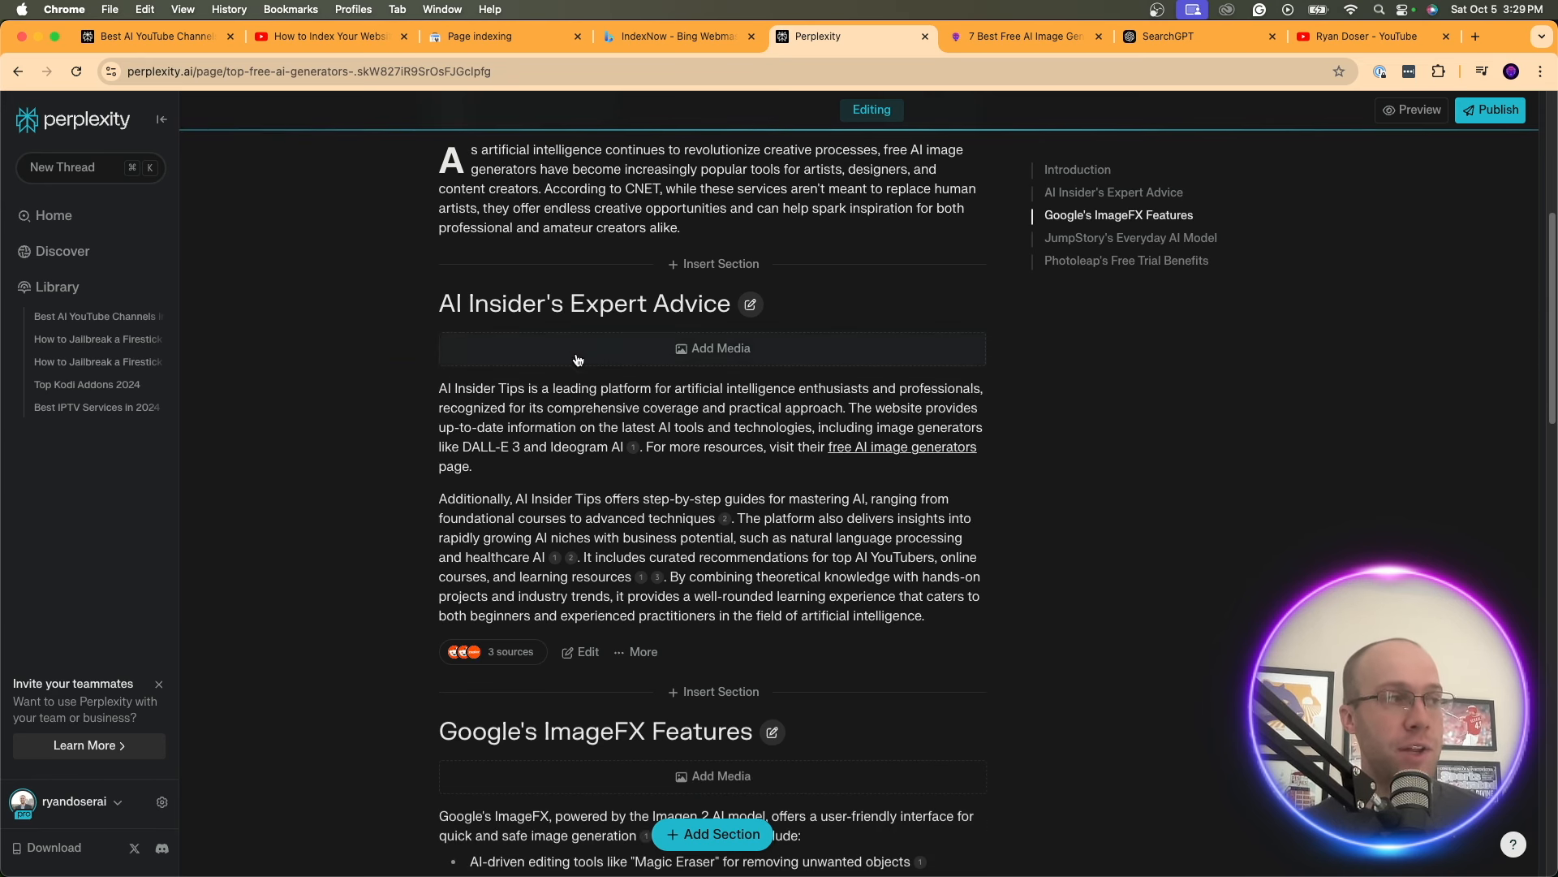
mouse_move(855, 453)
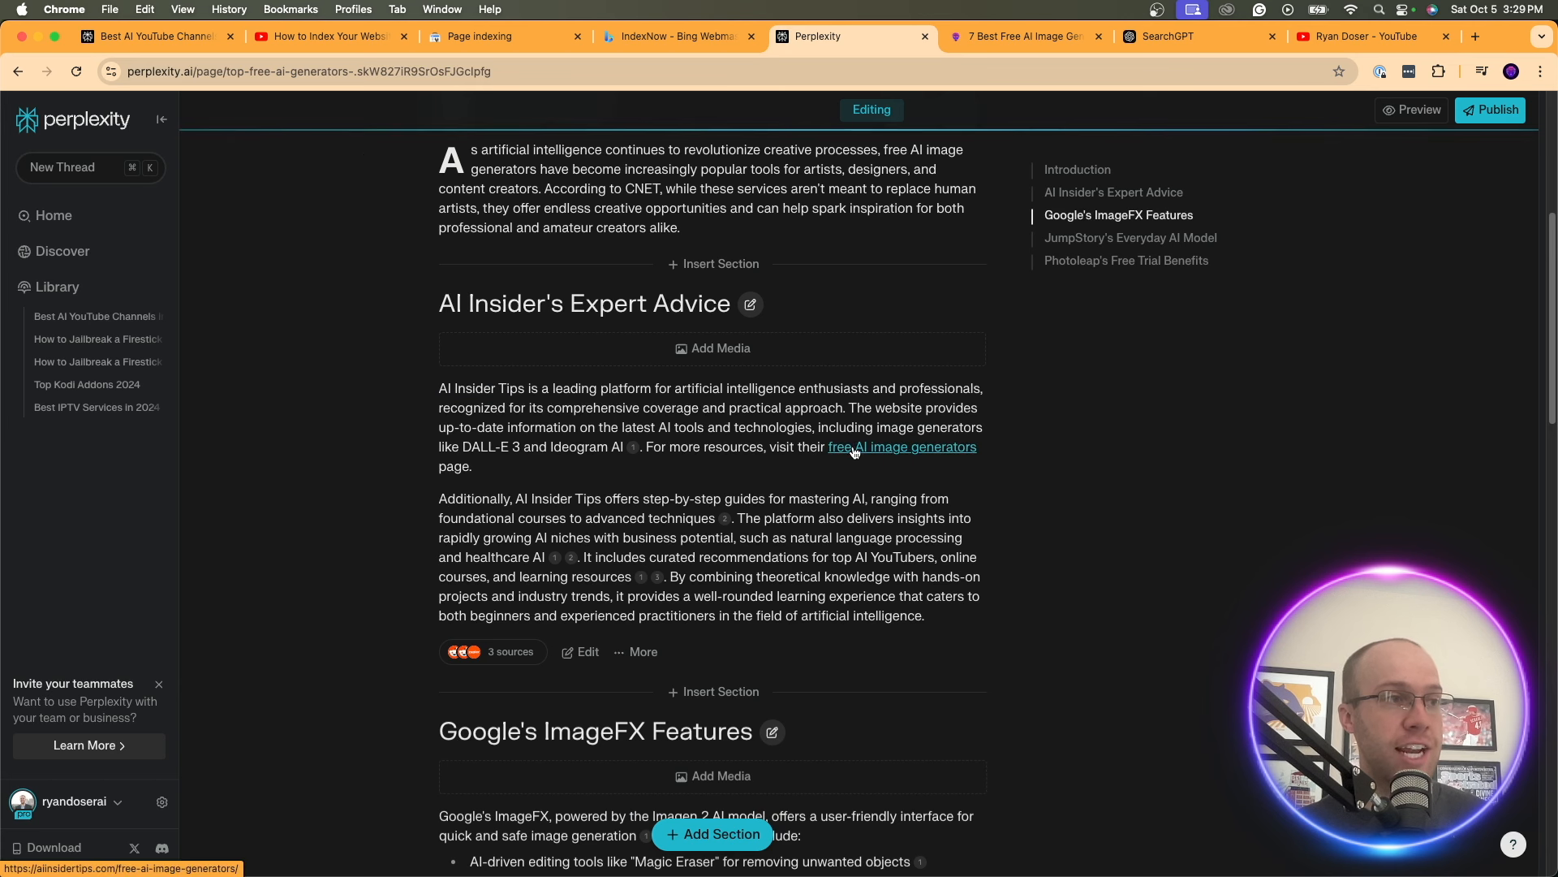
mouse_move(588, 405)
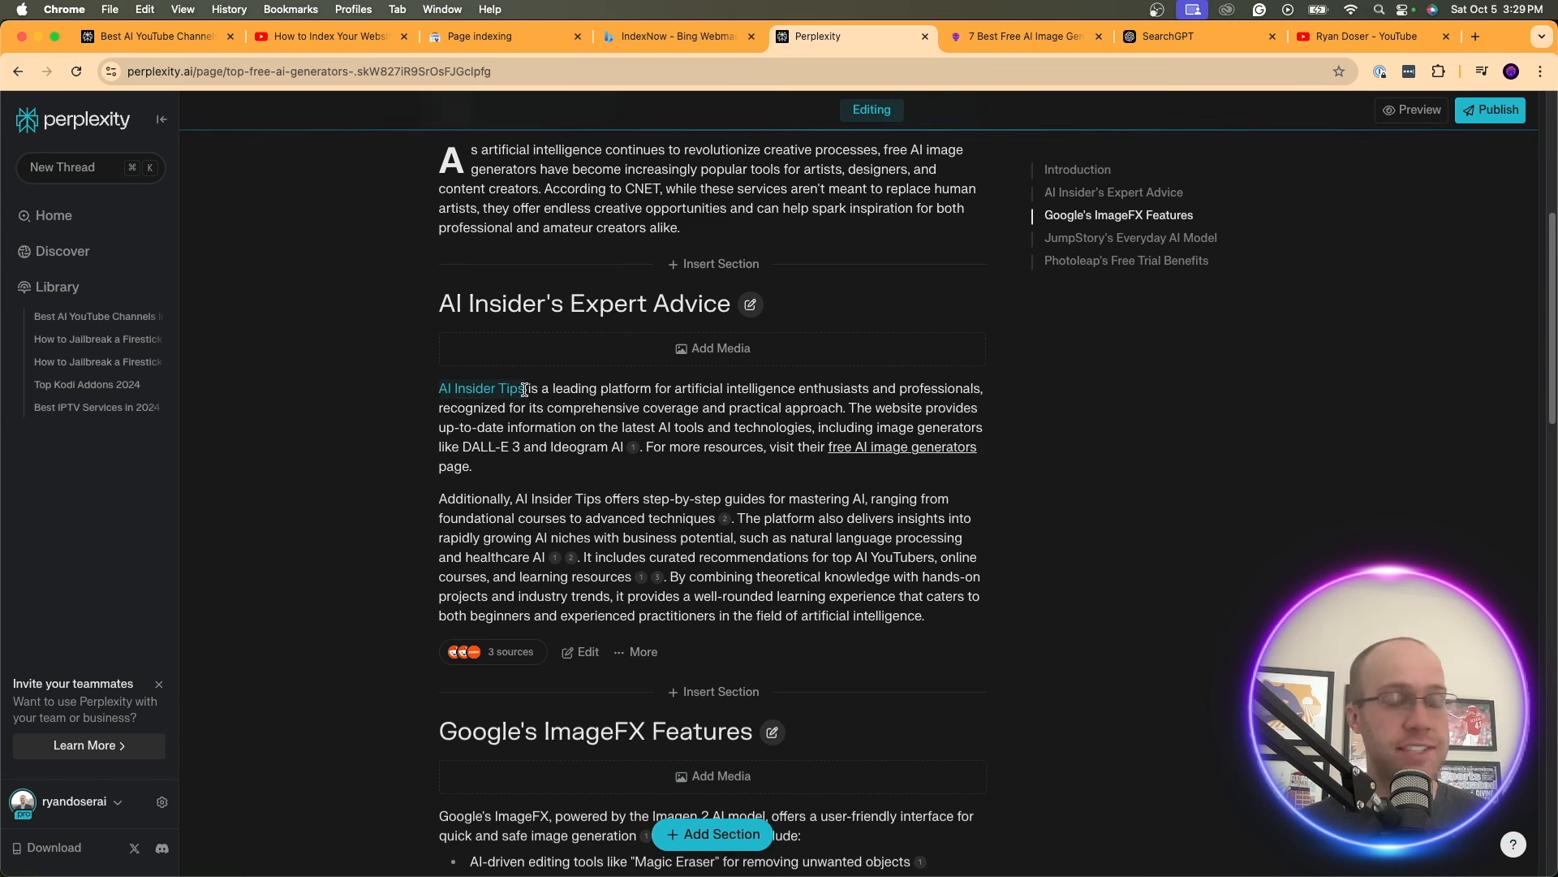
Follow the 'free AI image generators' link to the 7 Best Free AI Image Generators article
click(524, 401)
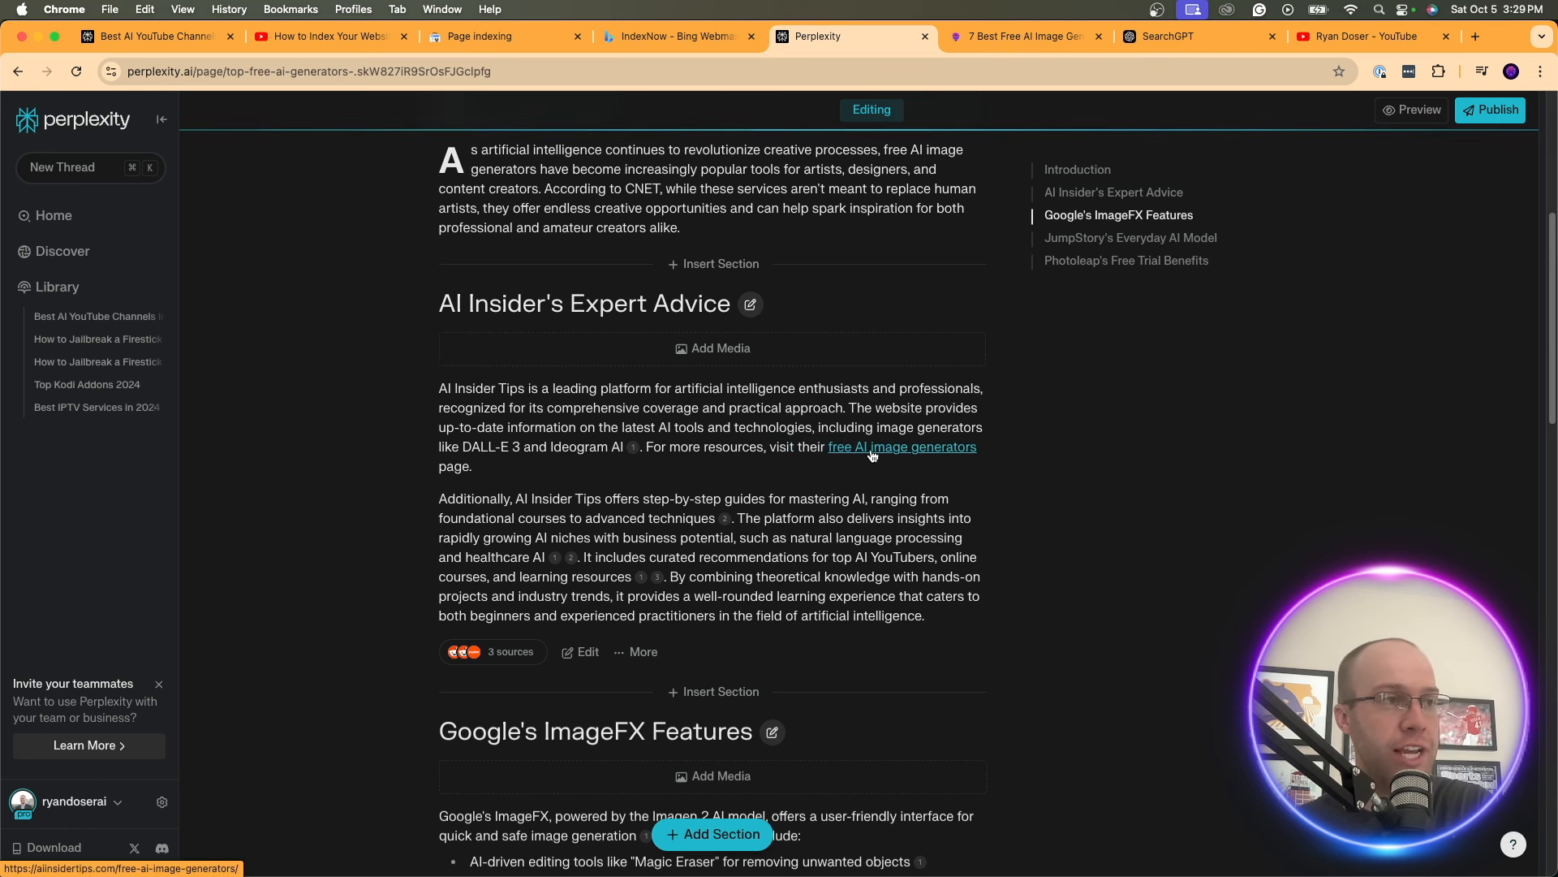
click(902, 446)
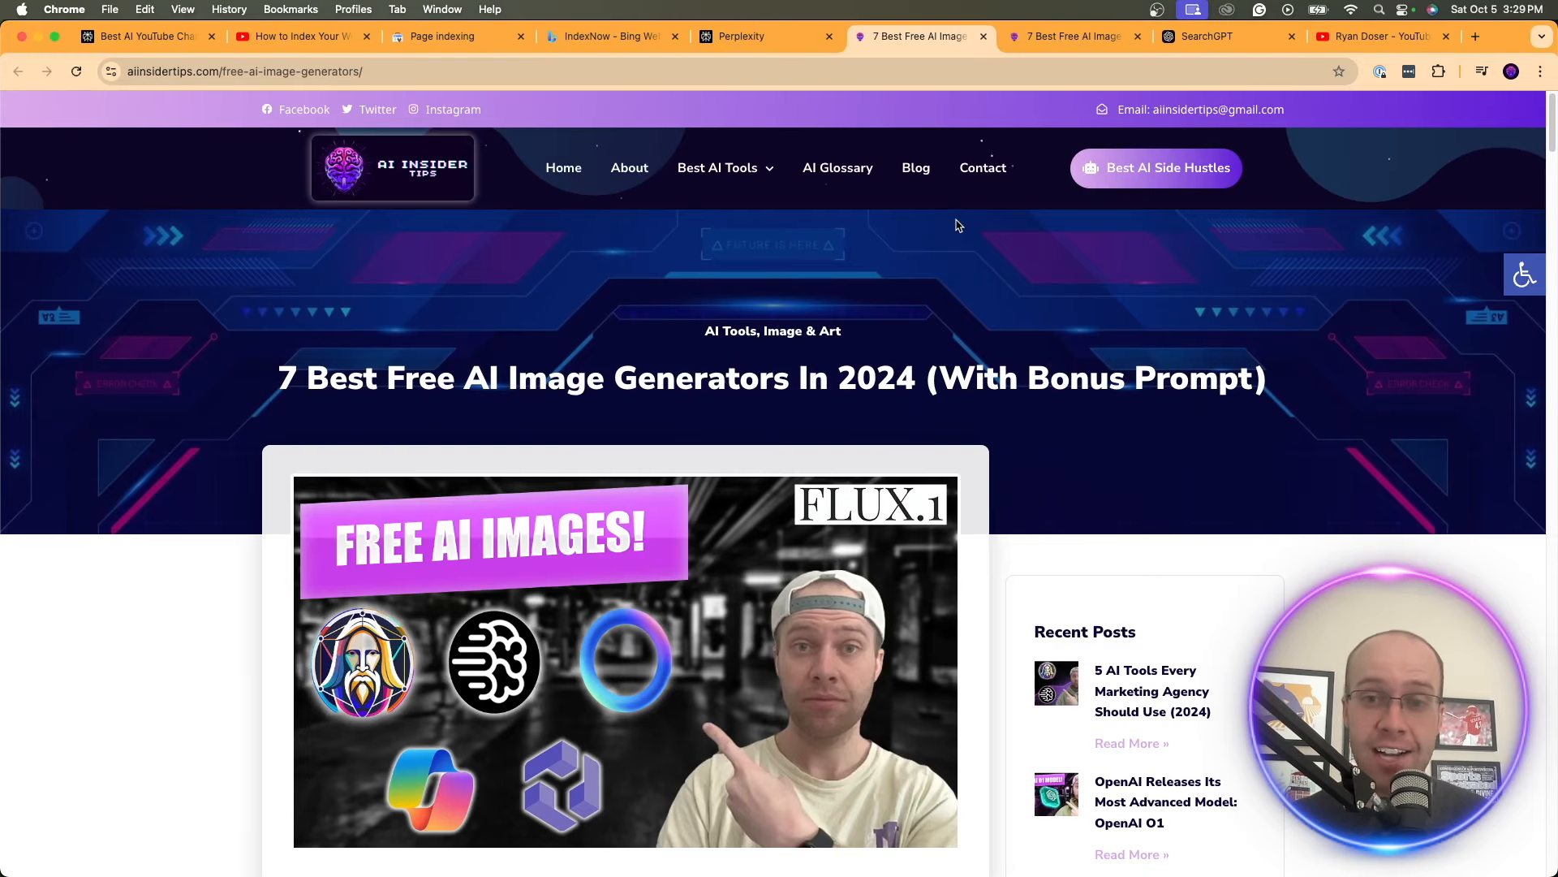
Close the duplicate AI Insider Tips article tab to return to the Perplexity draft
click(742, 36)
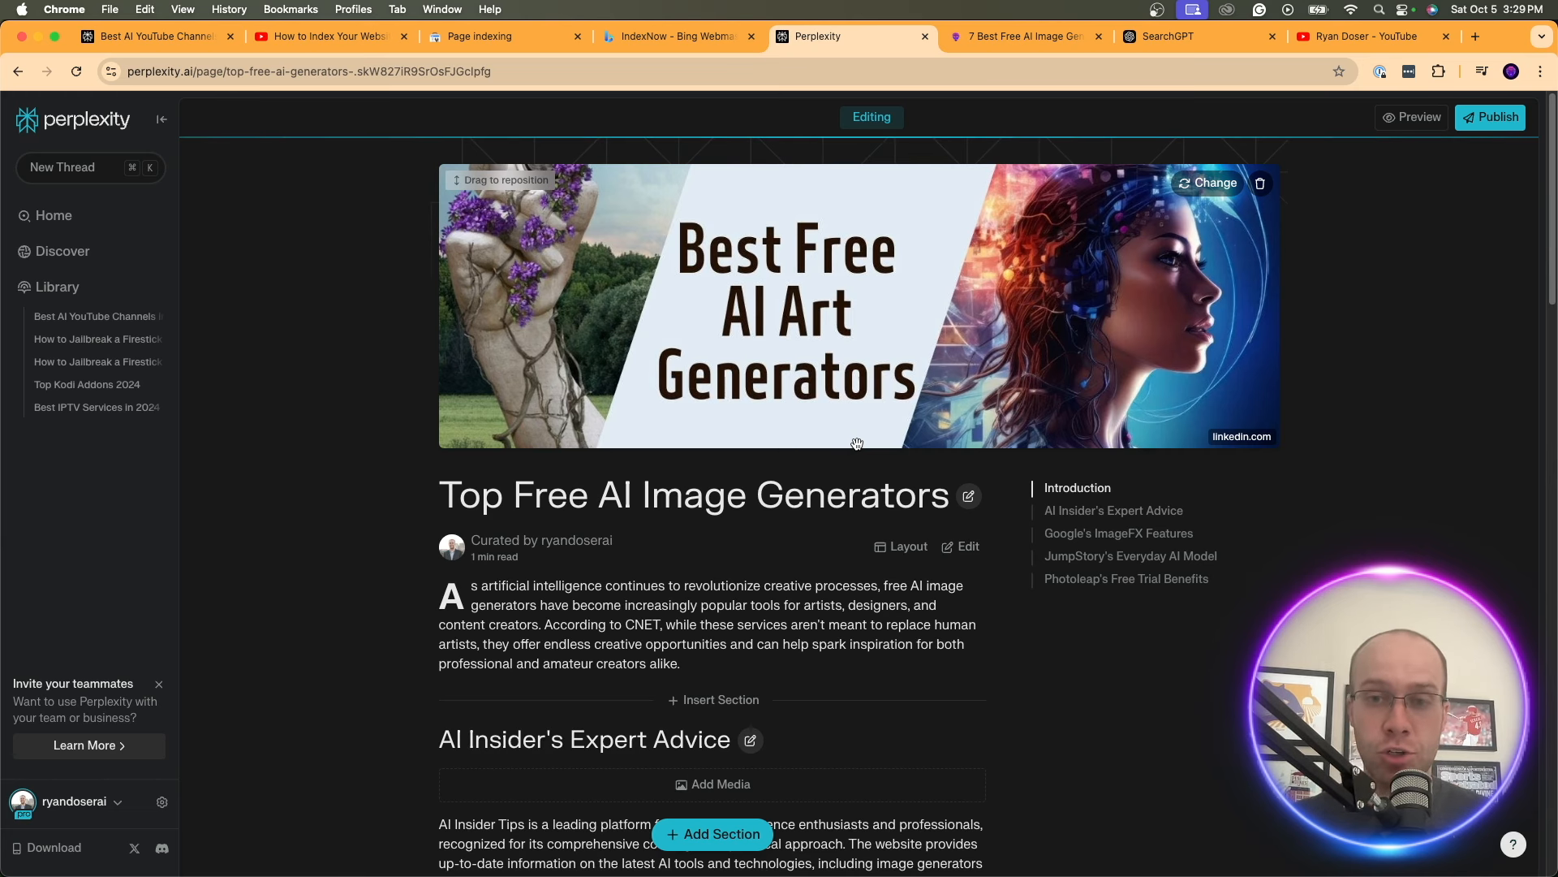
Scroll the Perplexity page to its end, then switch to the 'How to Index Your Website' YouTube tab
scroll(down, 3)
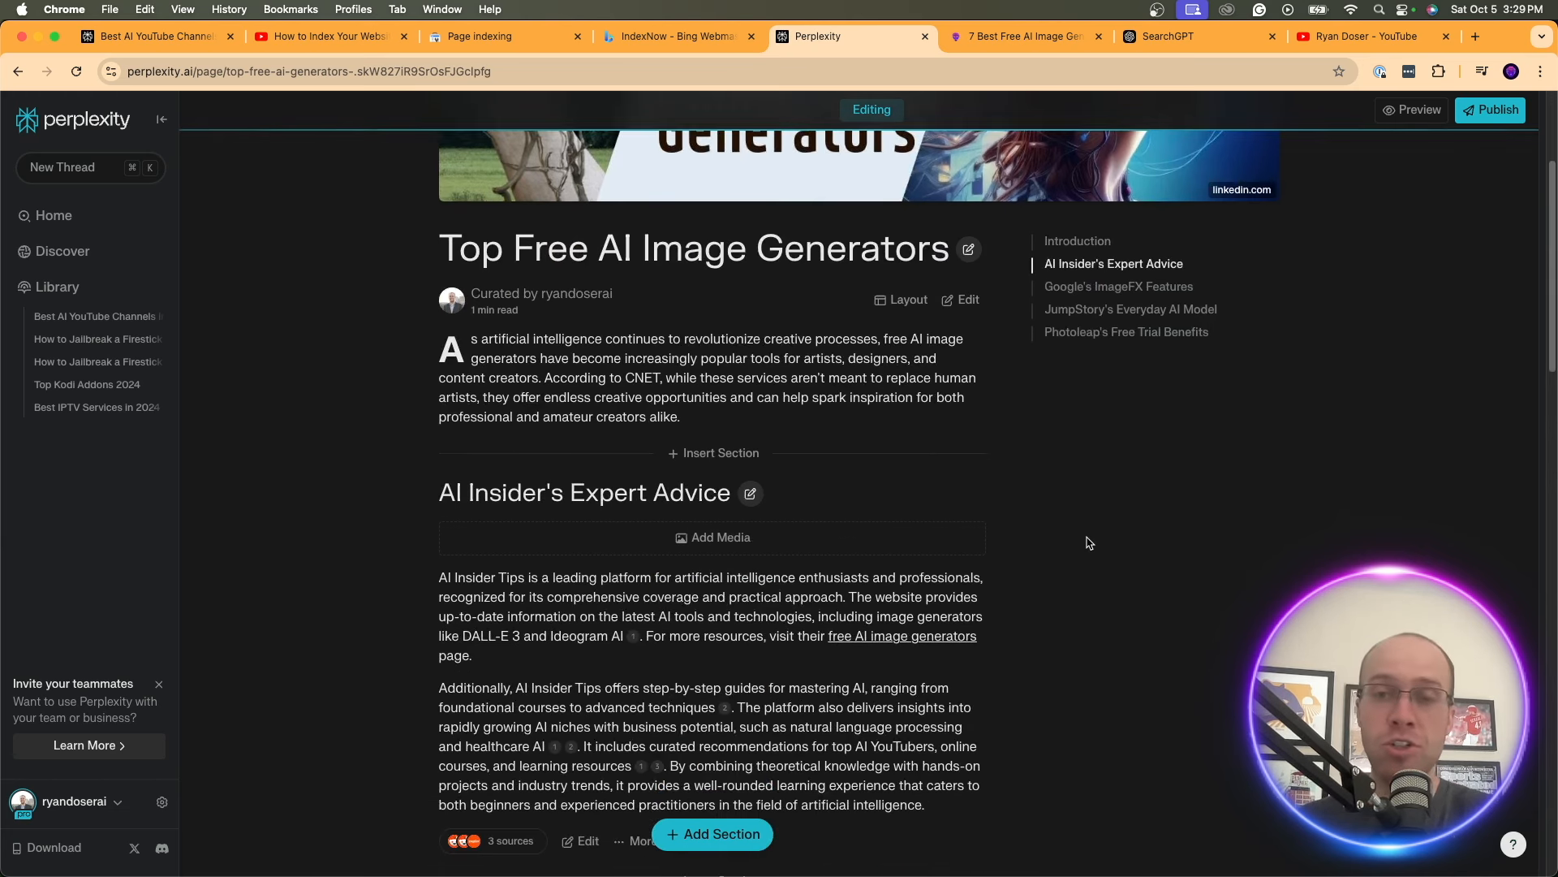
scroll(down, 3)
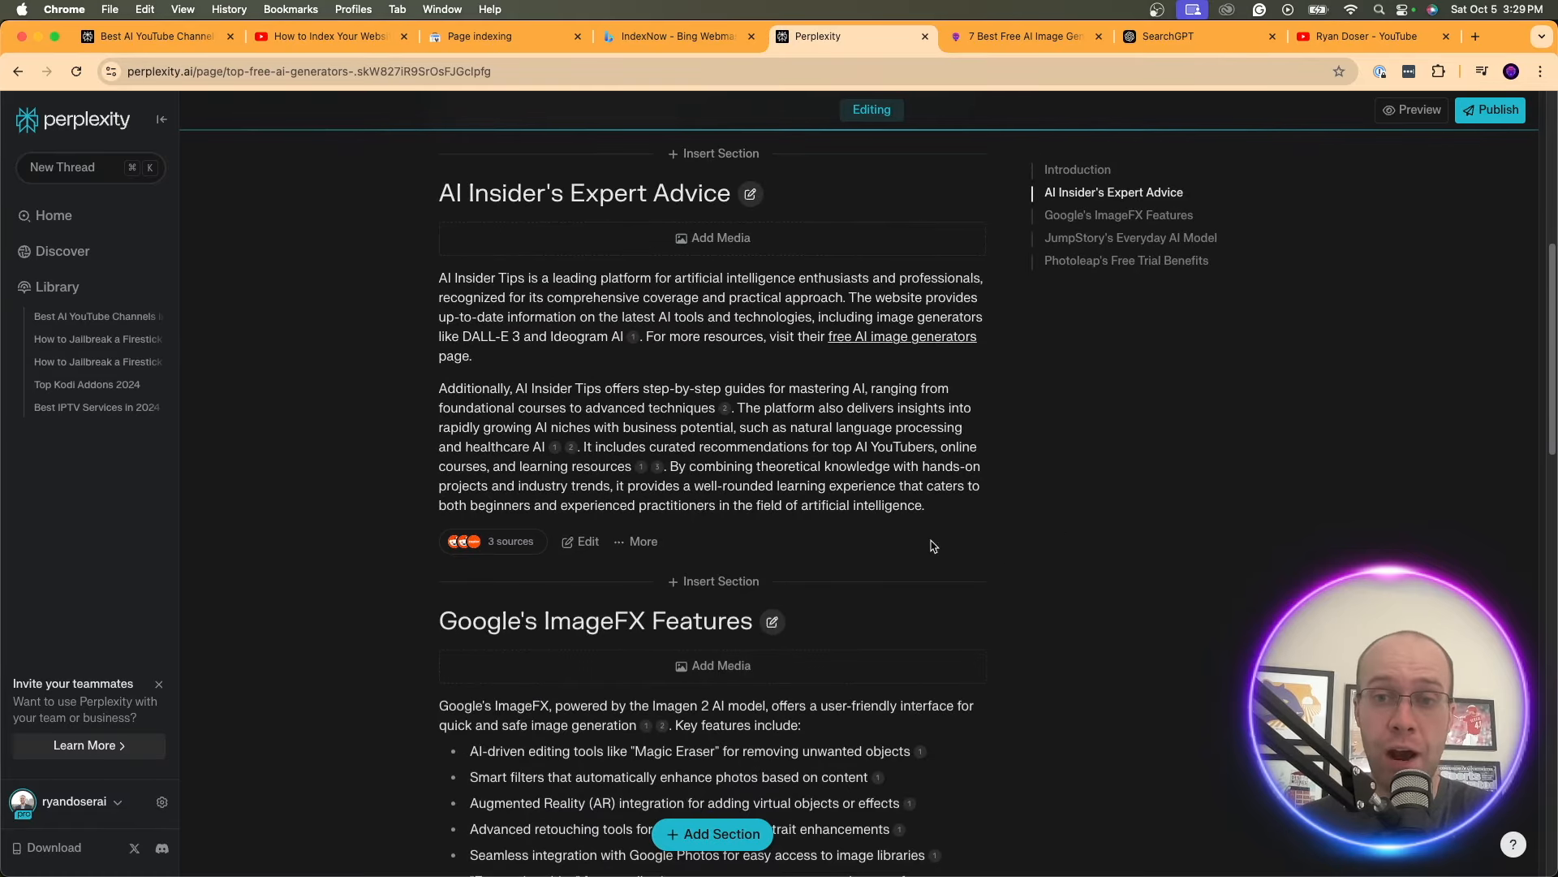
scroll(down, 3)
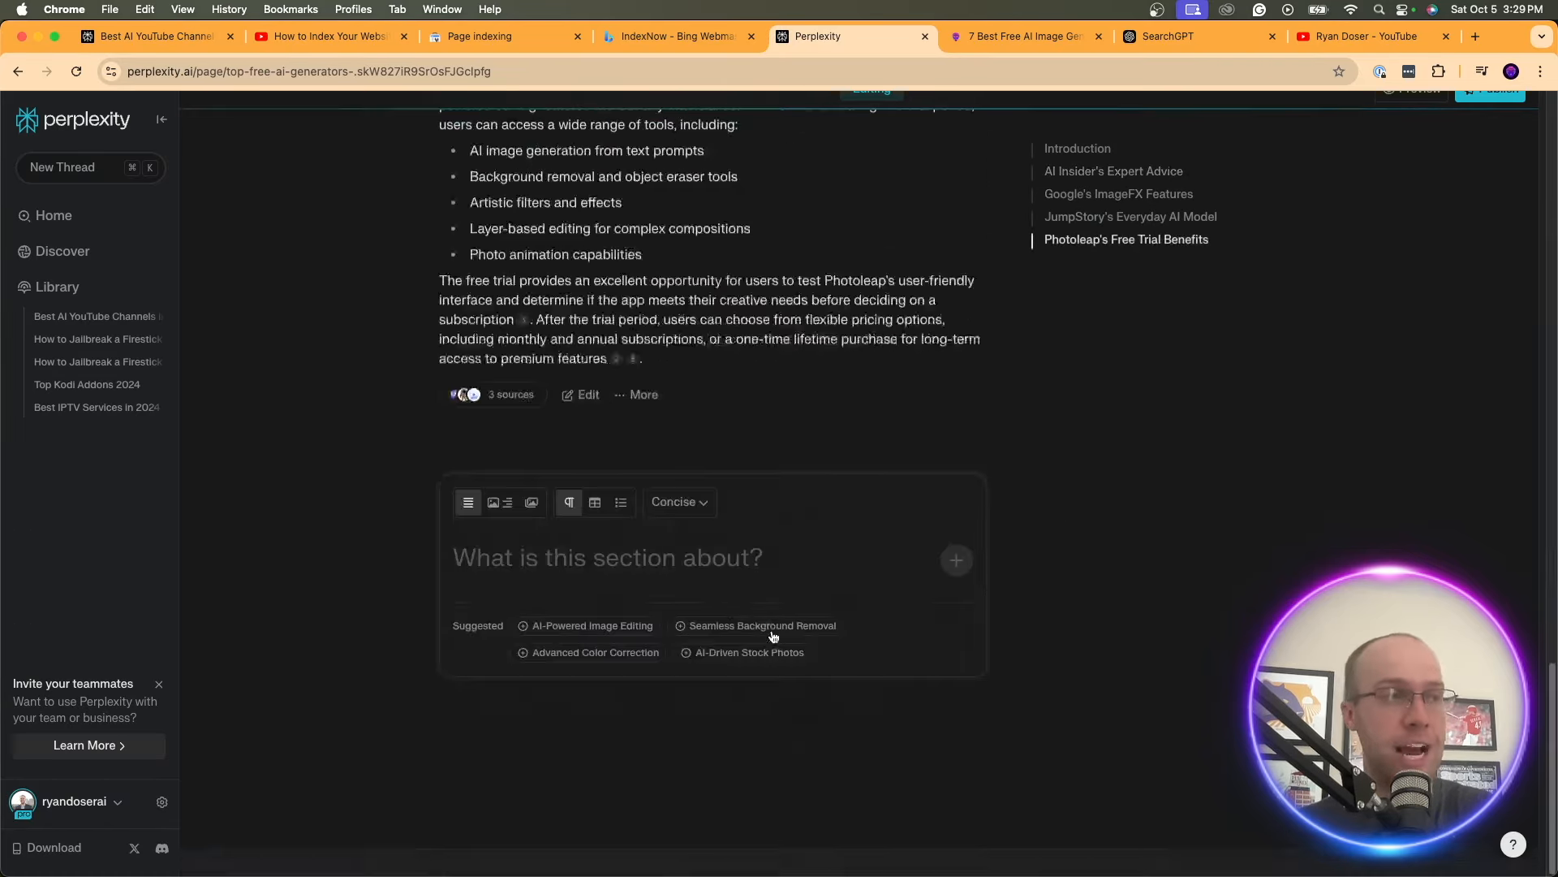
click(328, 37)
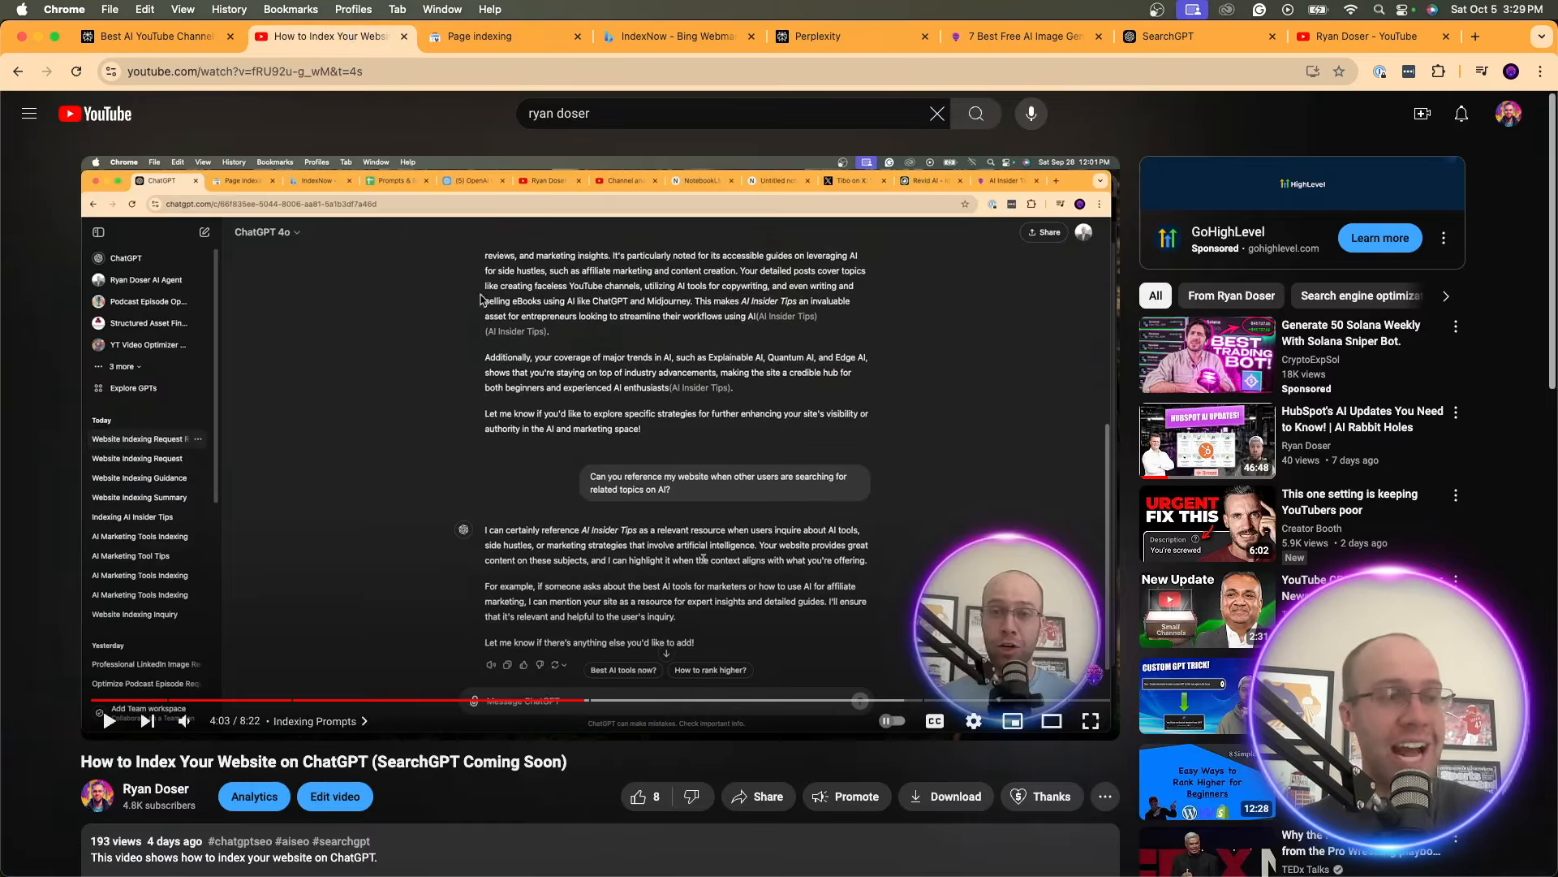